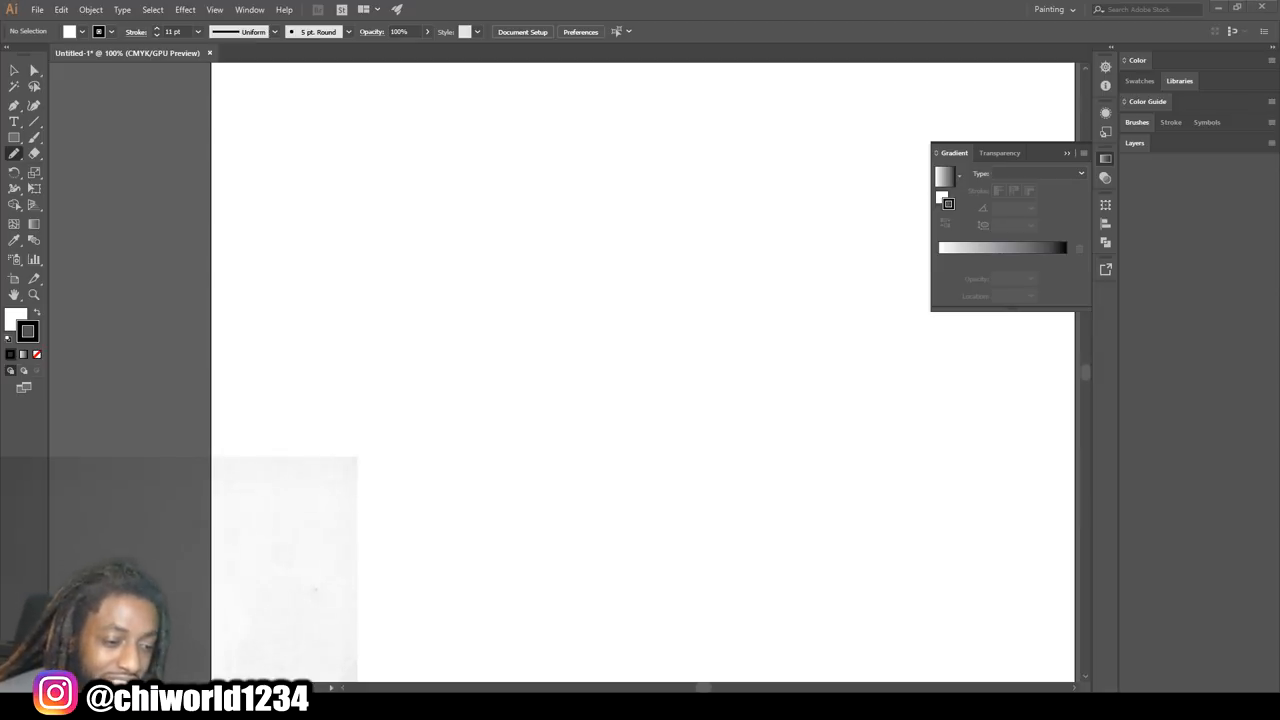
pyautogui.moveTo(16, 160)
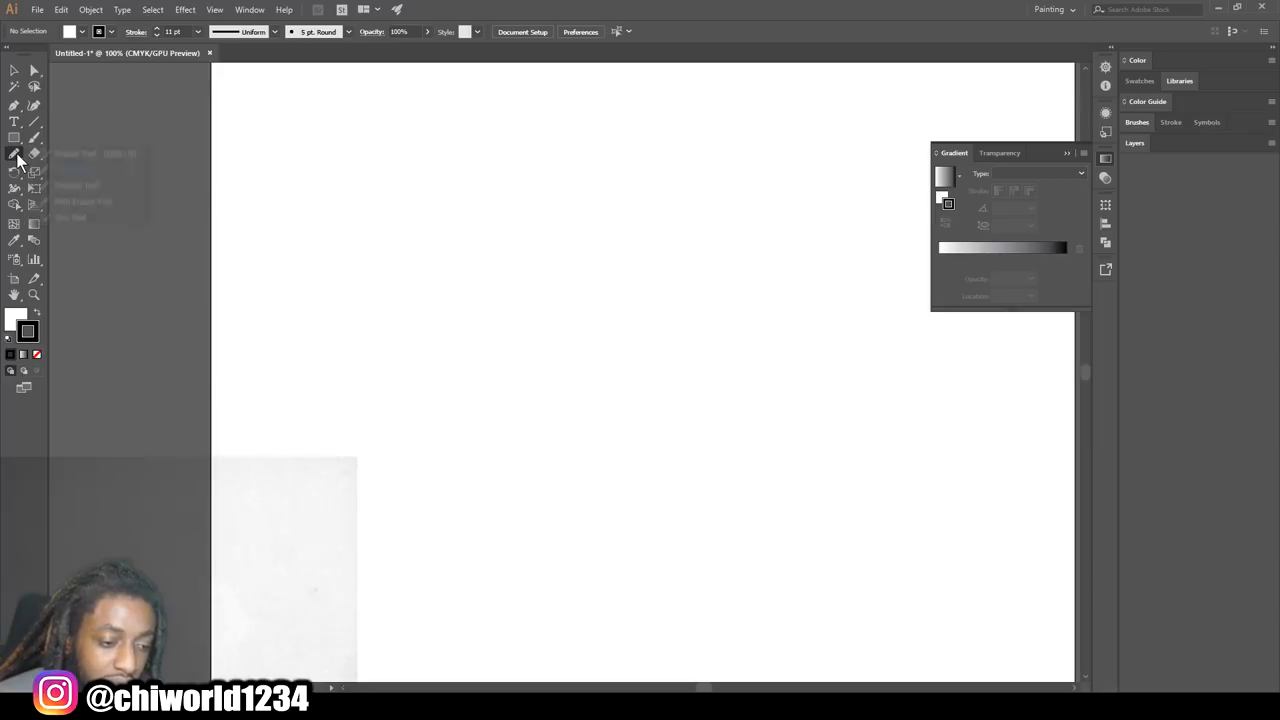
# Bring up the Pencil Tool Options from the toolbar
pyautogui.click(16, 152)
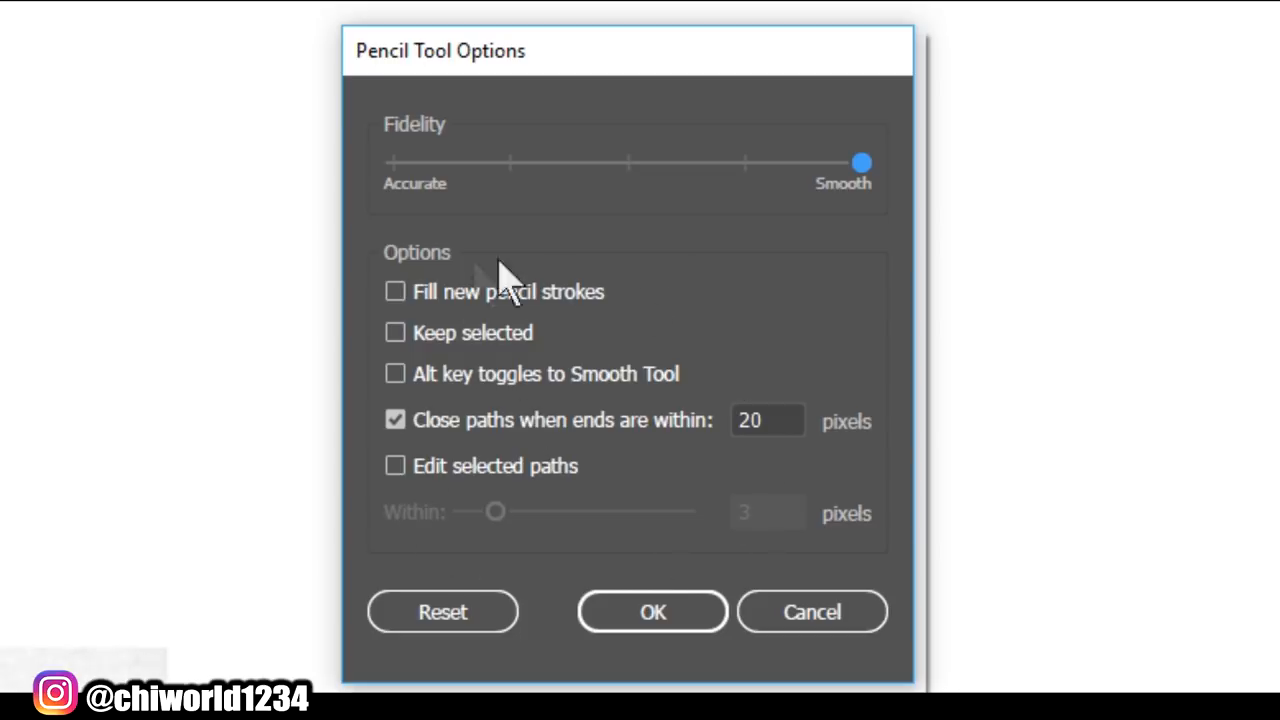
pyautogui.moveTo(300, 316)
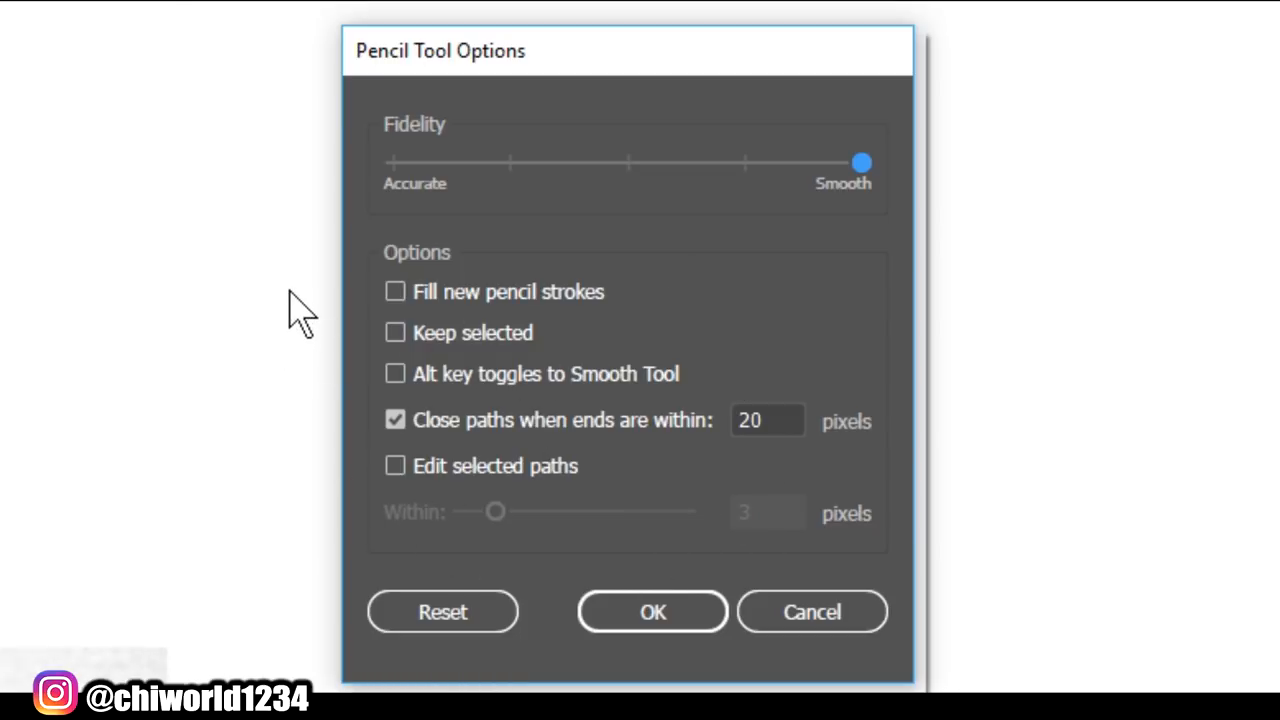
pyautogui.moveTo(748, 624)
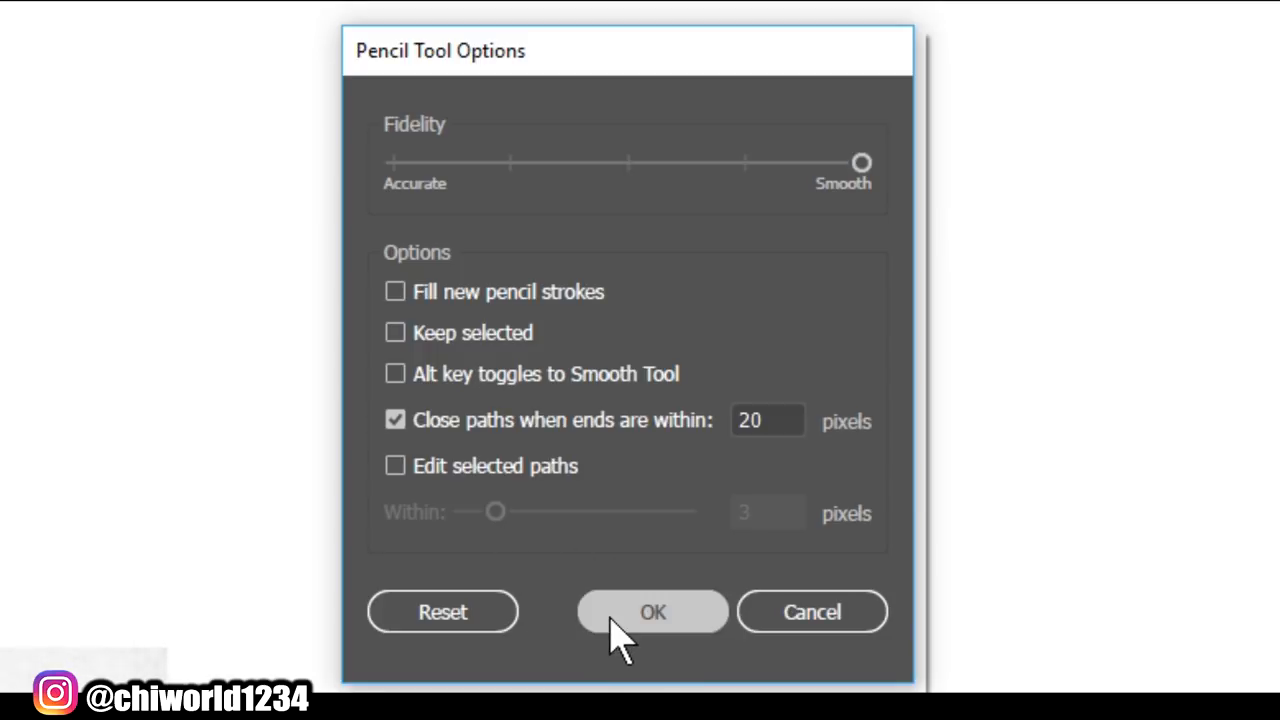
# Confirm the Pencil Tool Options with fidelity left at Smooth
pyautogui.click(652, 612)
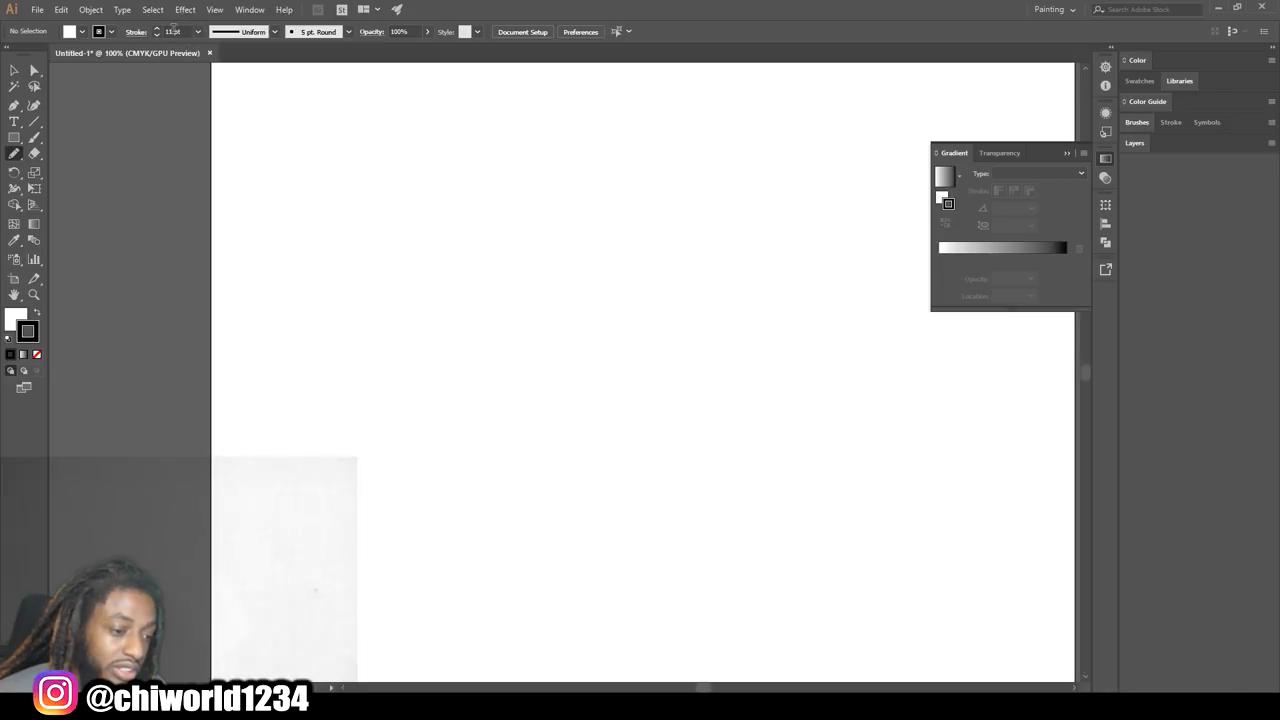
pyautogui.moveTo(176, 32)
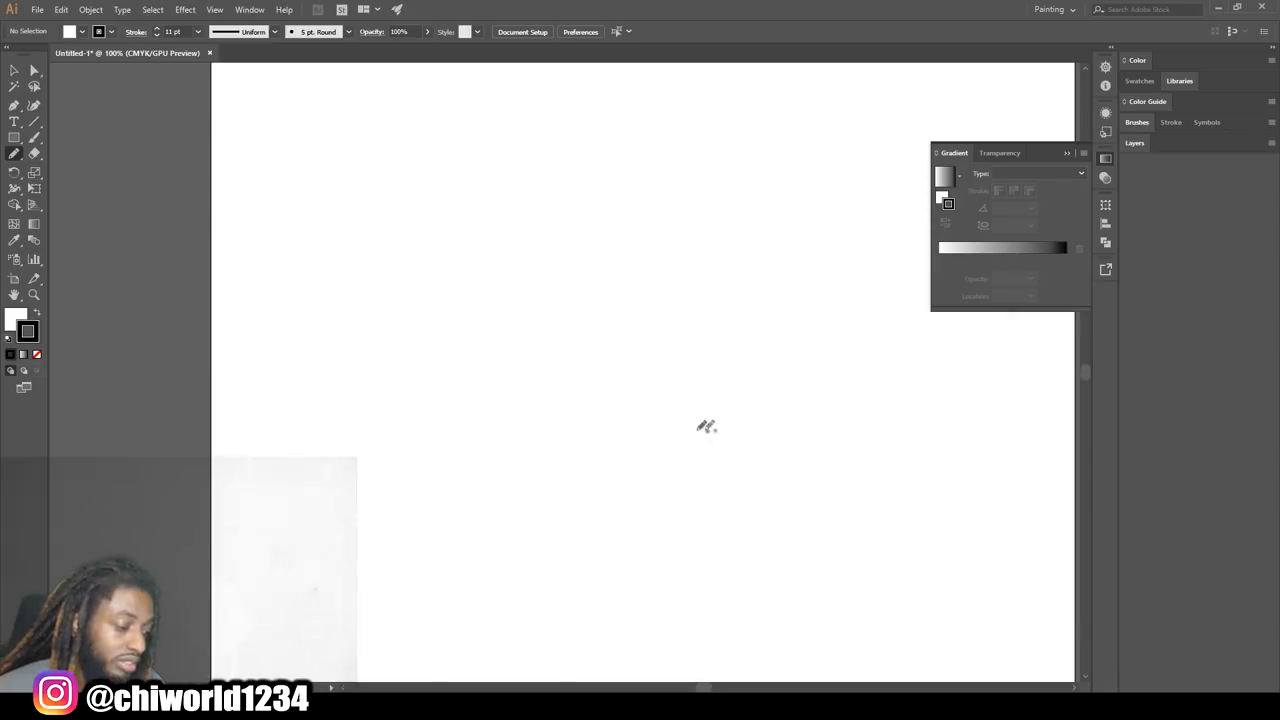
pyautogui.moveTo(684, 344)
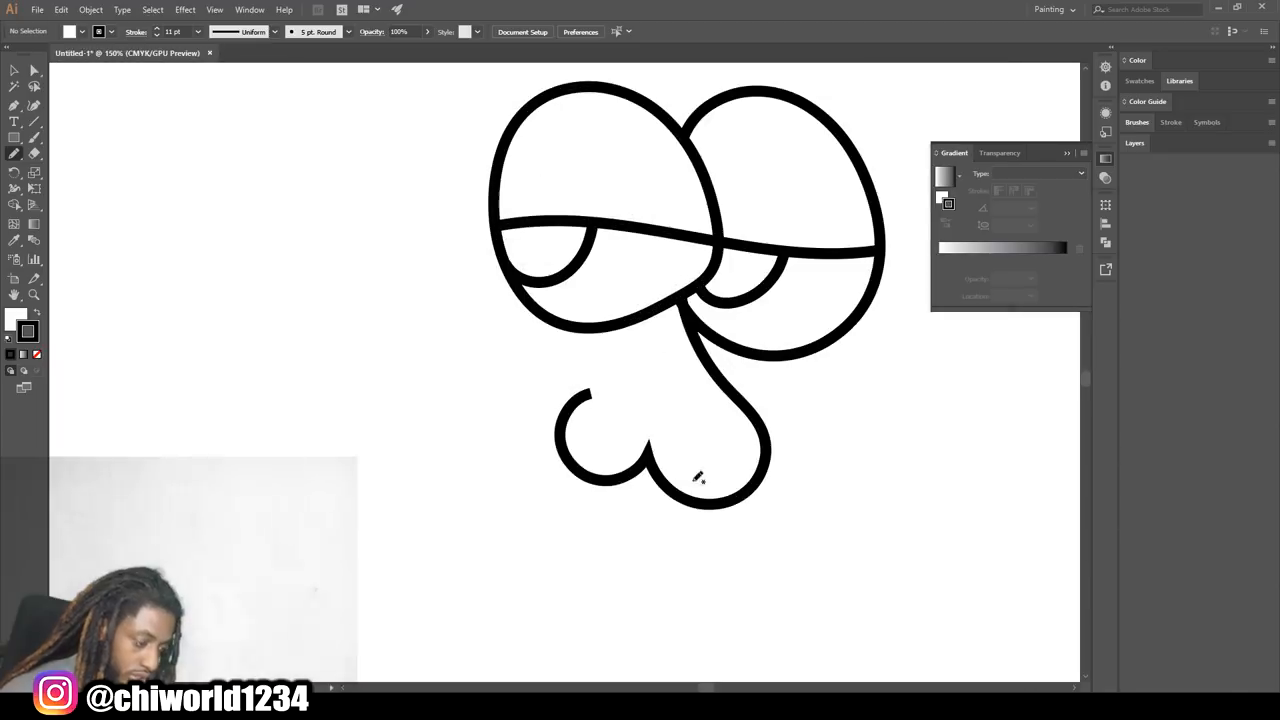
# Sketch the rest of the nose and the lips with freehand pencil strokes
pyautogui.moveTo(472, 528); pyautogui.dragTo(784, 620)
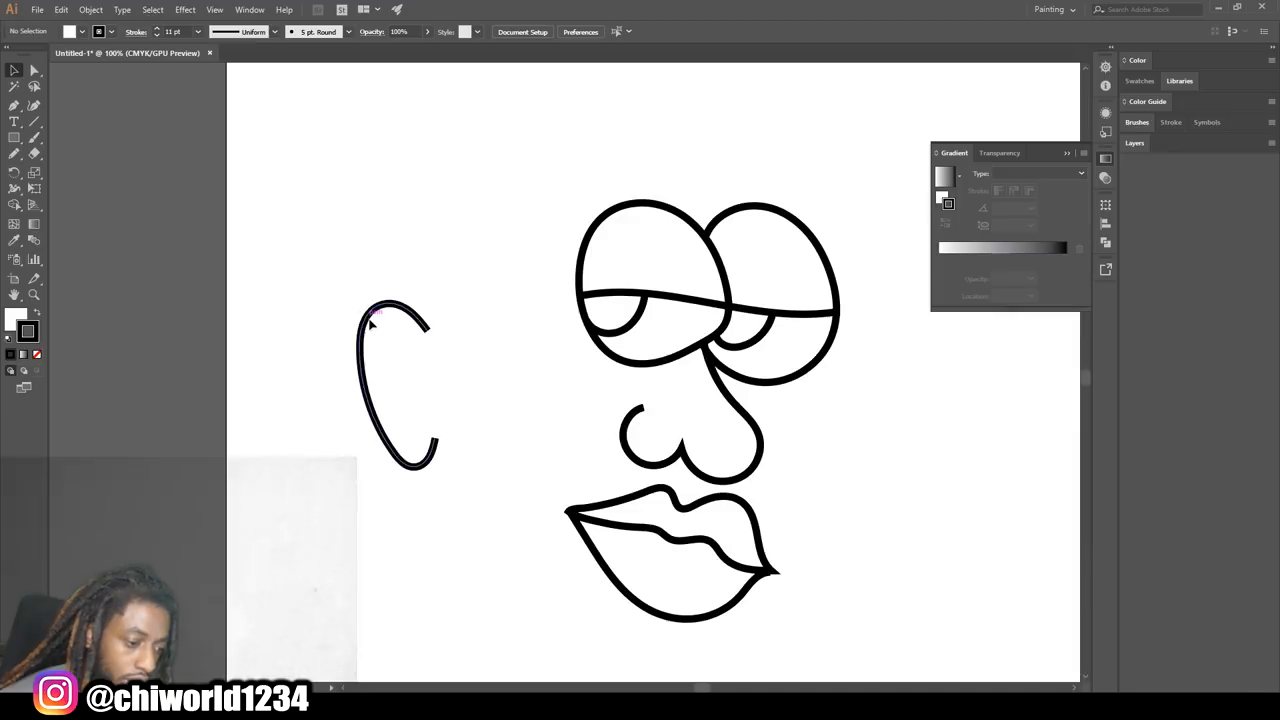
# Give the ear curve a tapered variable-width stroke profile
pyautogui.click(396, 384)
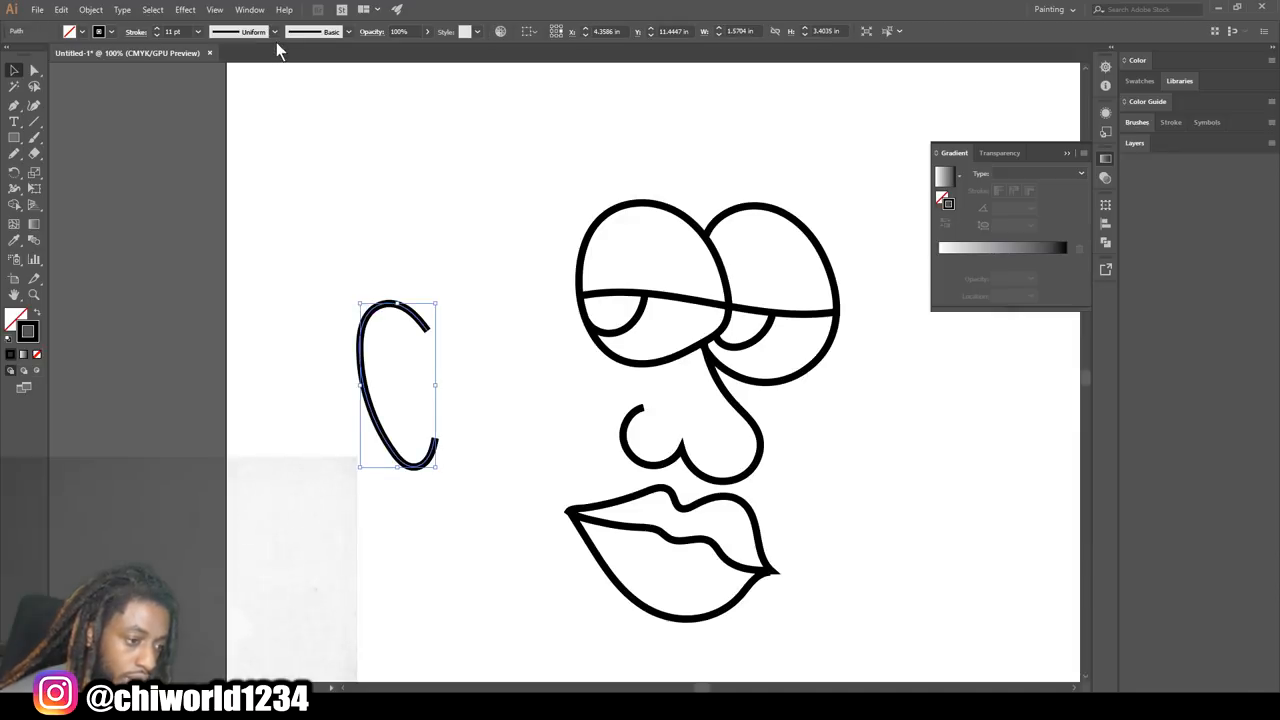
pyautogui.click(272, 32)
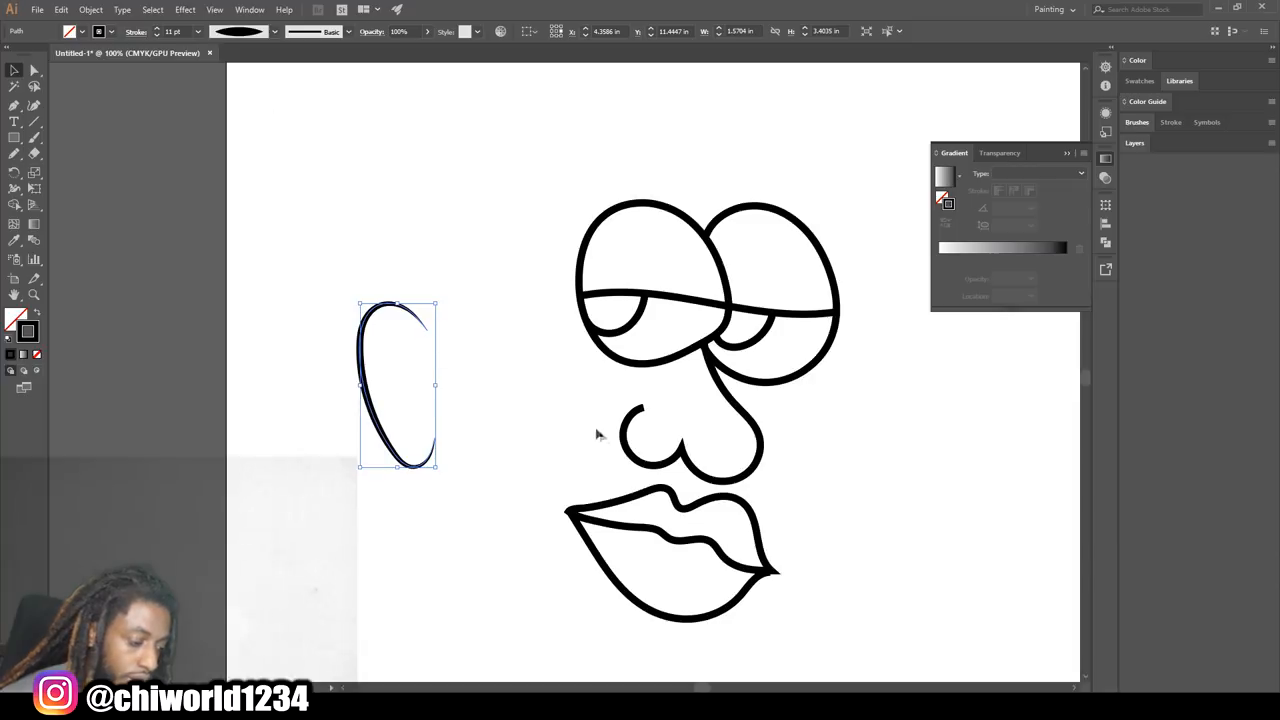
pyautogui.click(568, 580)
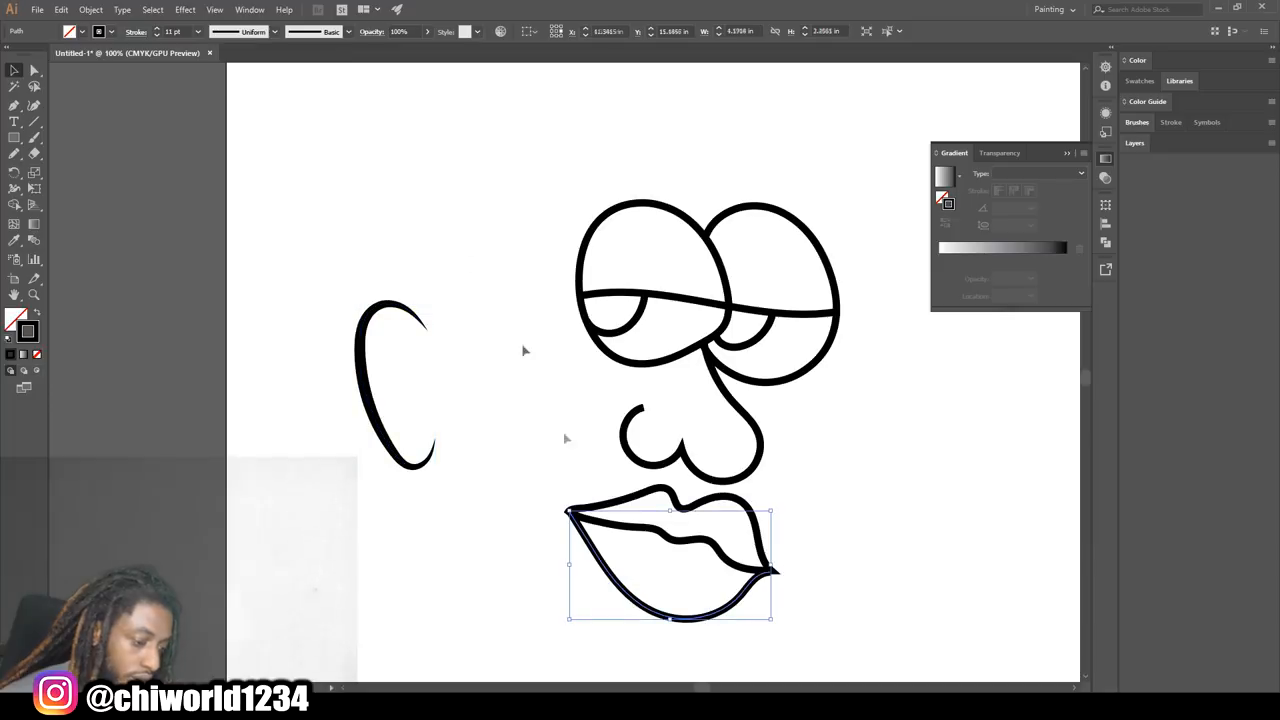
# Give the lips a tapered width profile and adjust the width at the lip corner
pyautogui.click(274, 32)
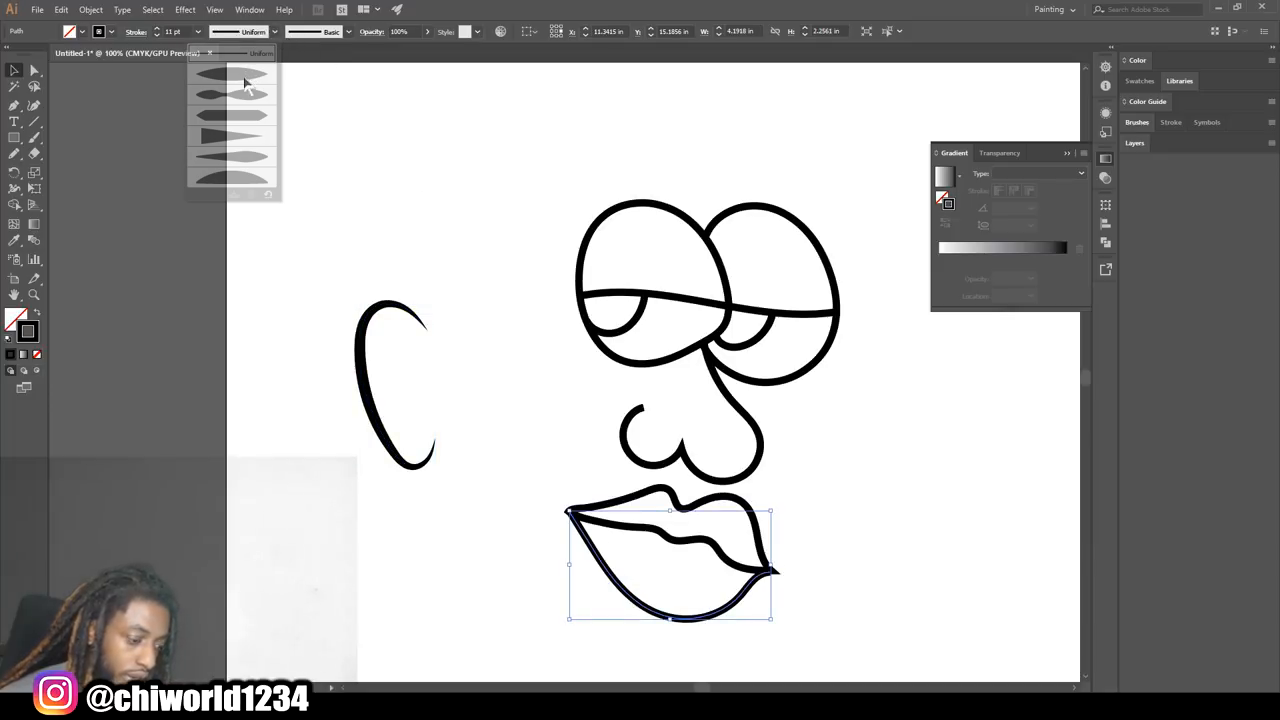
pyautogui.click(248, 90)
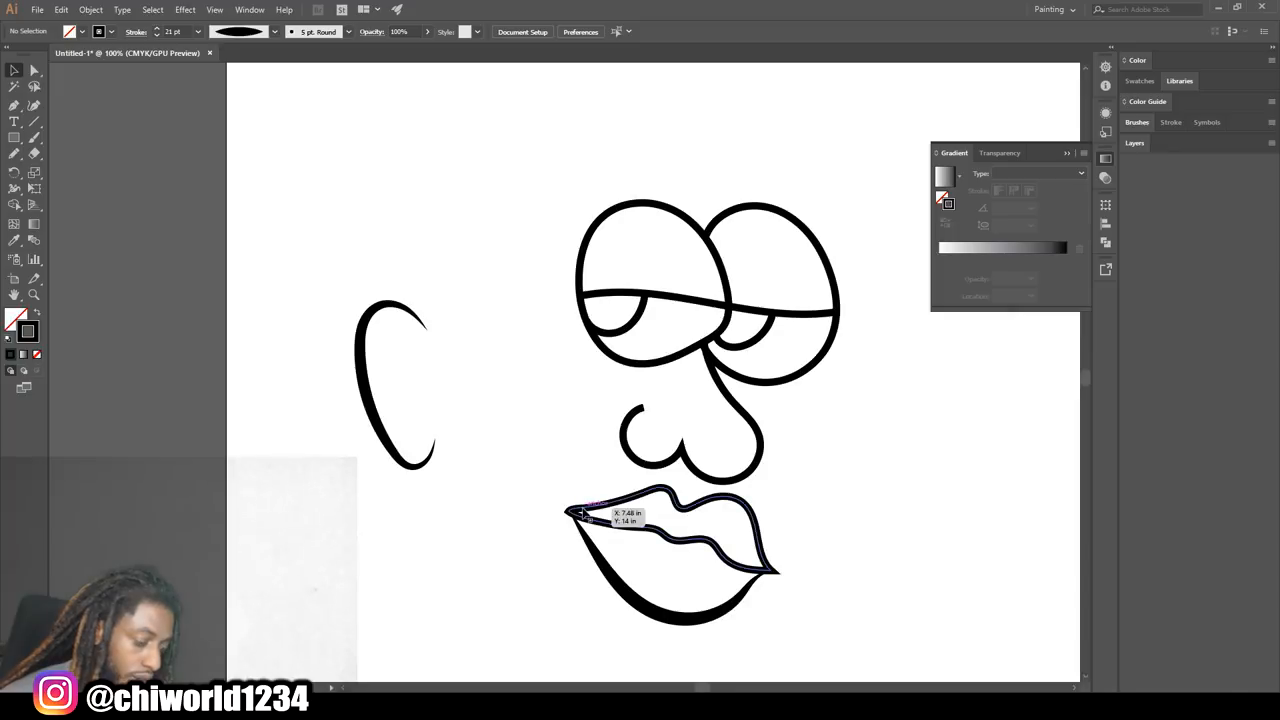
pyautogui.click(690, 420)
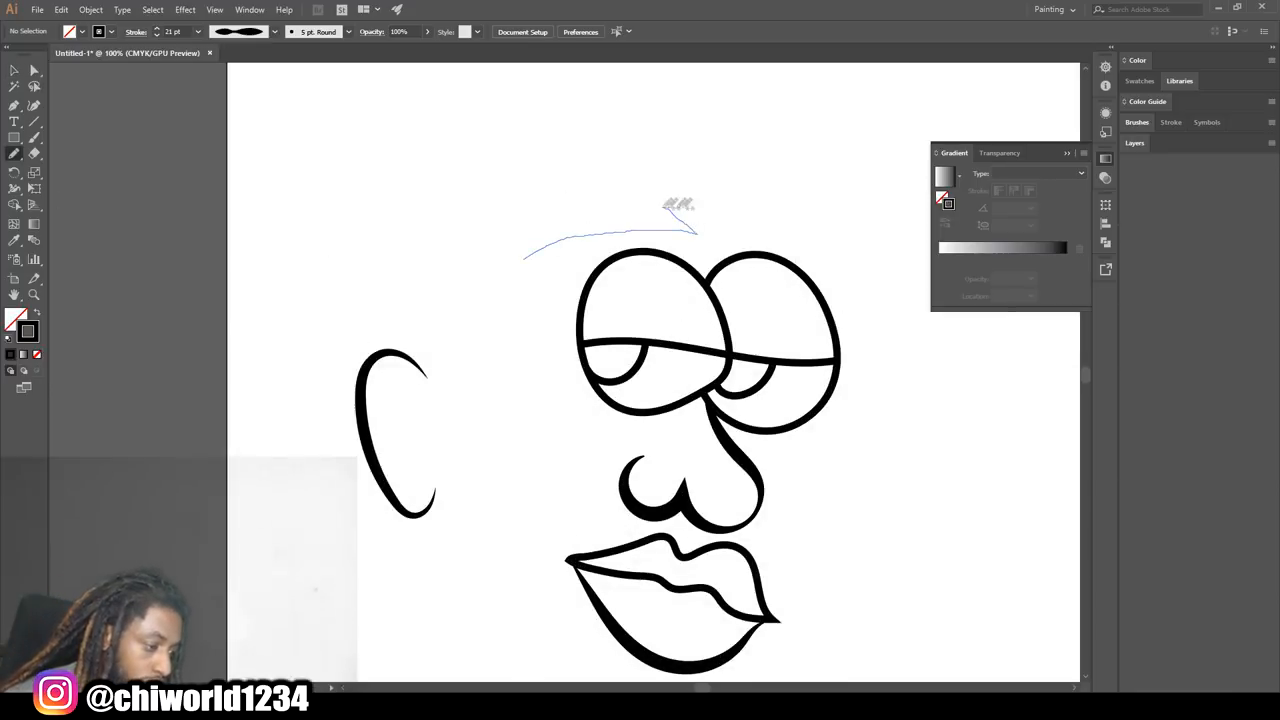
# Draw a thick uniform-width eyebrow stroke above the eyes
pyautogui.click(262, 32)
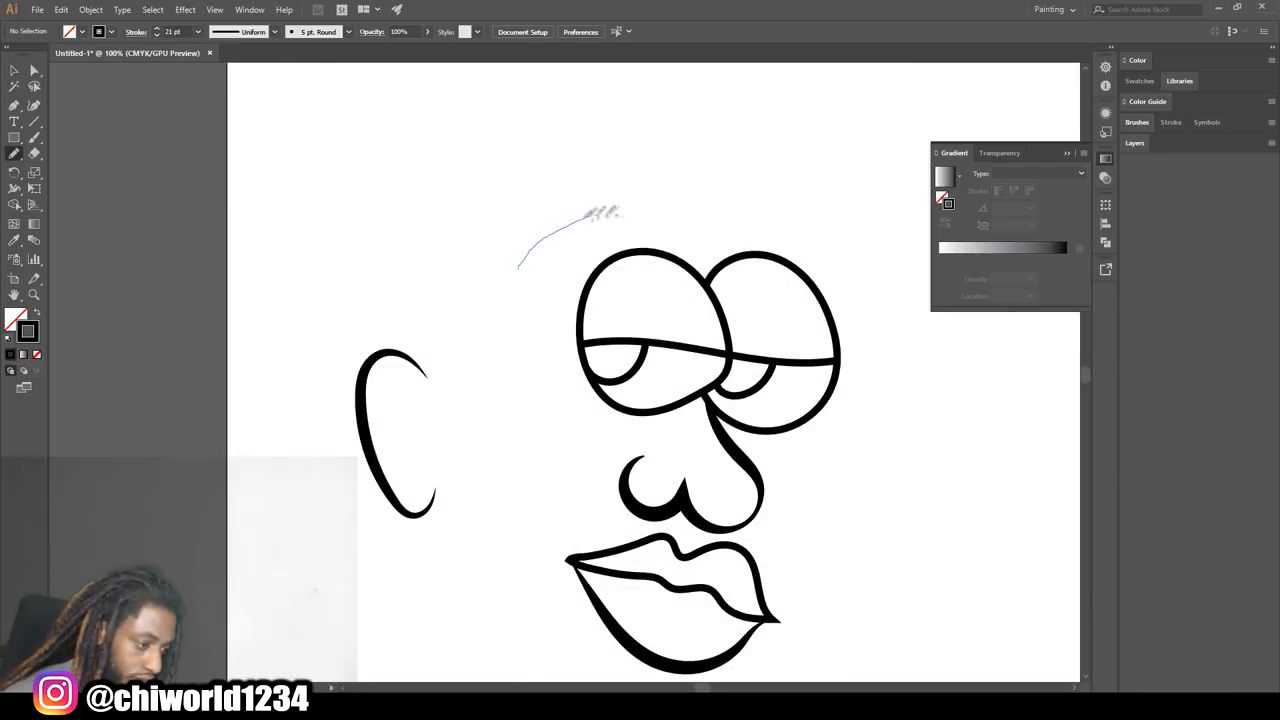
pyautogui.moveTo(520, 256); pyautogui.dragTo(700, 156)
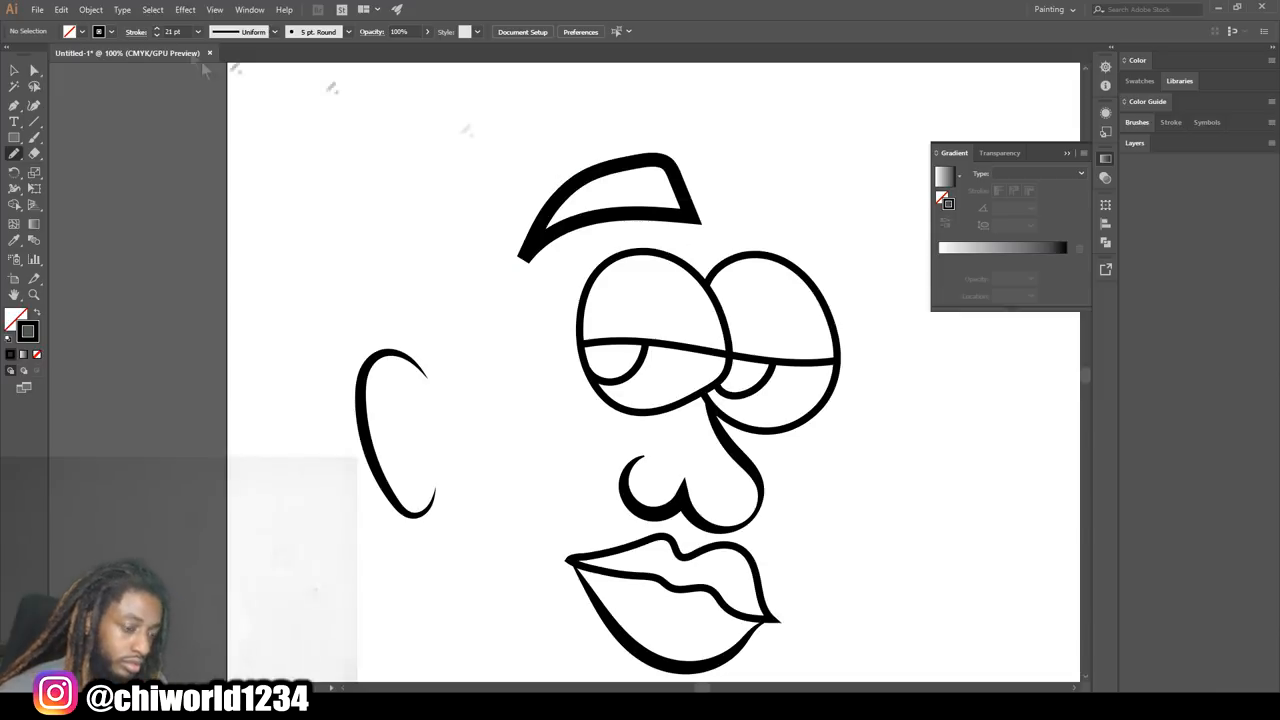
# Draw the inner ear detail curves with a thinner stroke weight
pyautogui.click(198, 32)
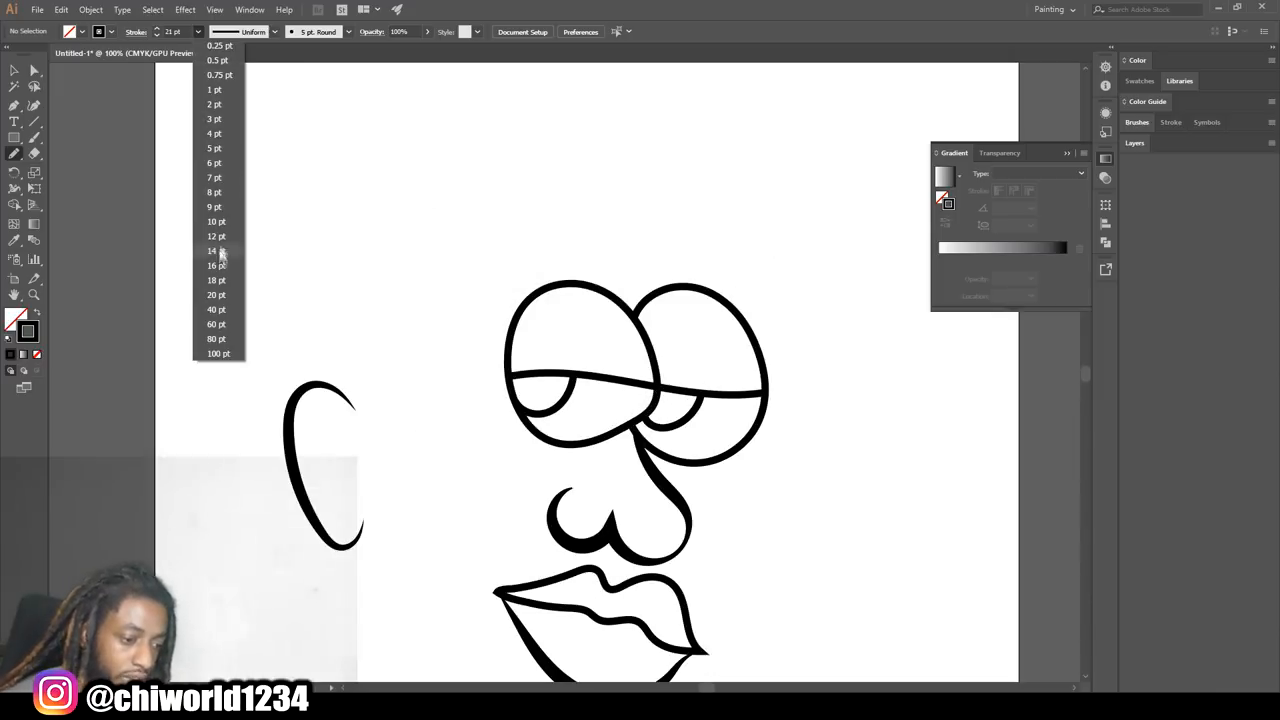
pyautogui.click(216, 236)
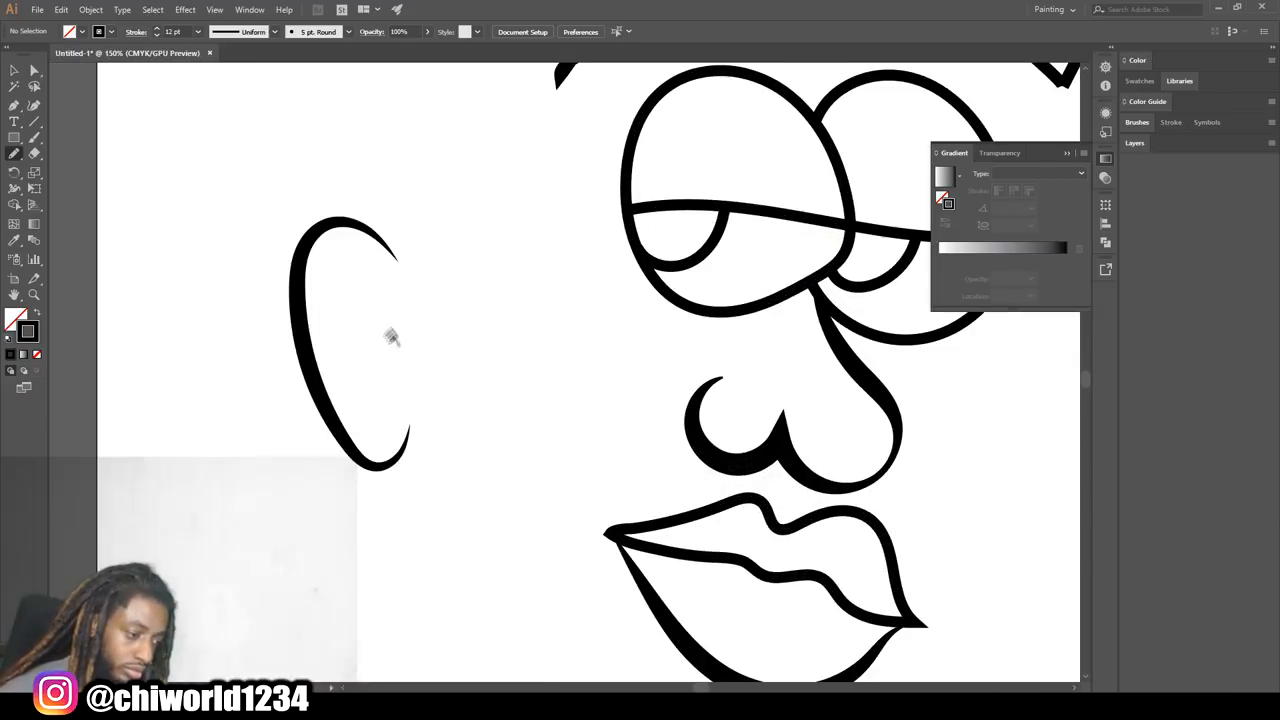
pyautogui.moveTo(340, 280); pyautogui.dragTo(380, 356)
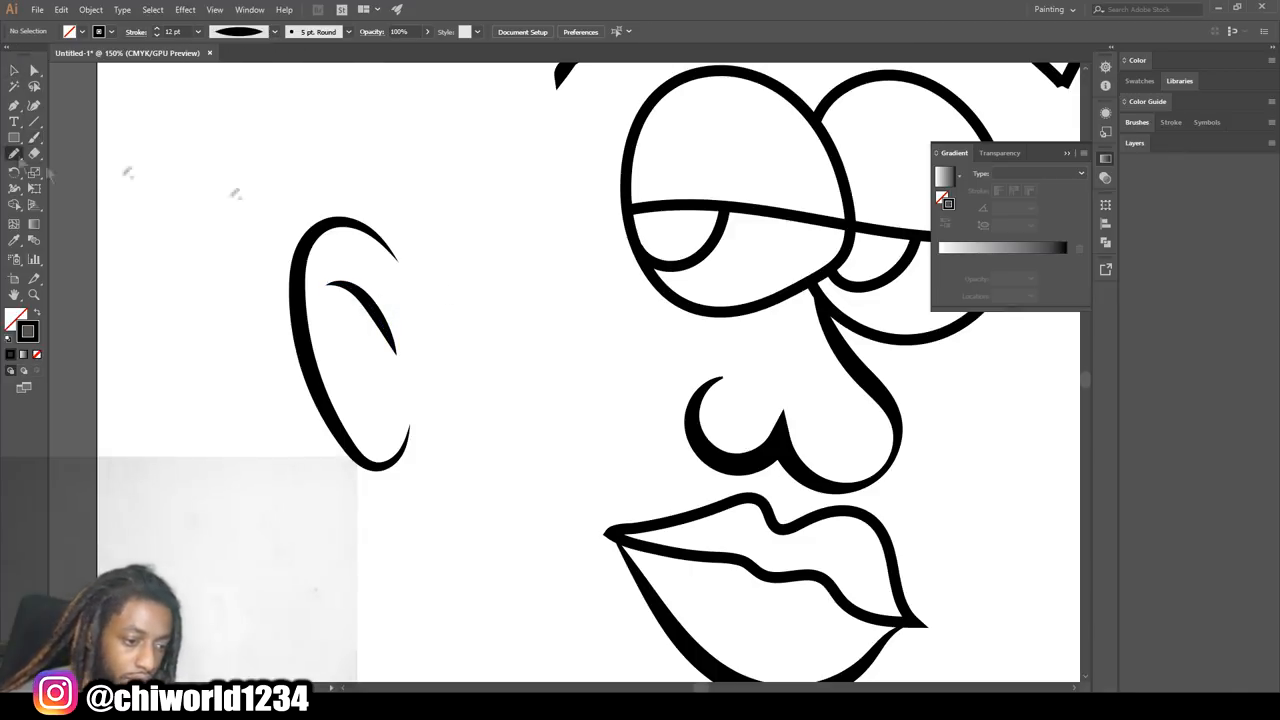
pyautogui.moveTo(340, 310); pyautogui.dragTo(376, 390)
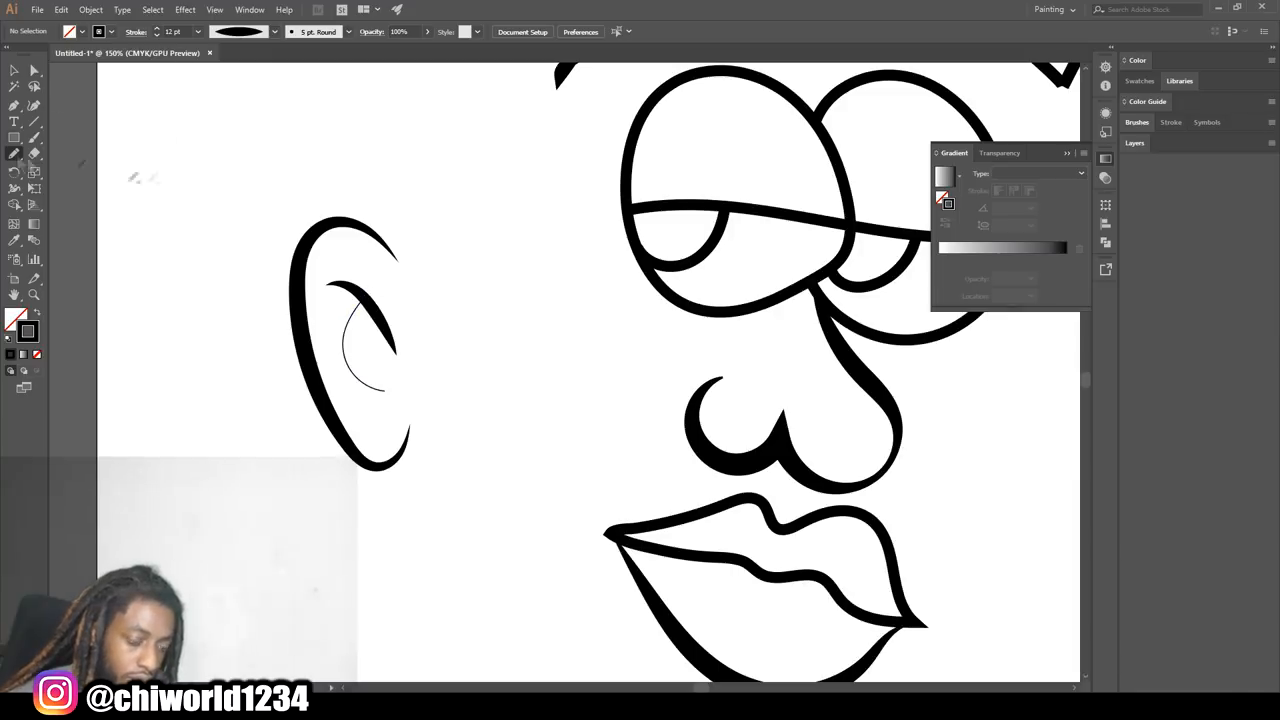
pyautogui.click(364, 344)
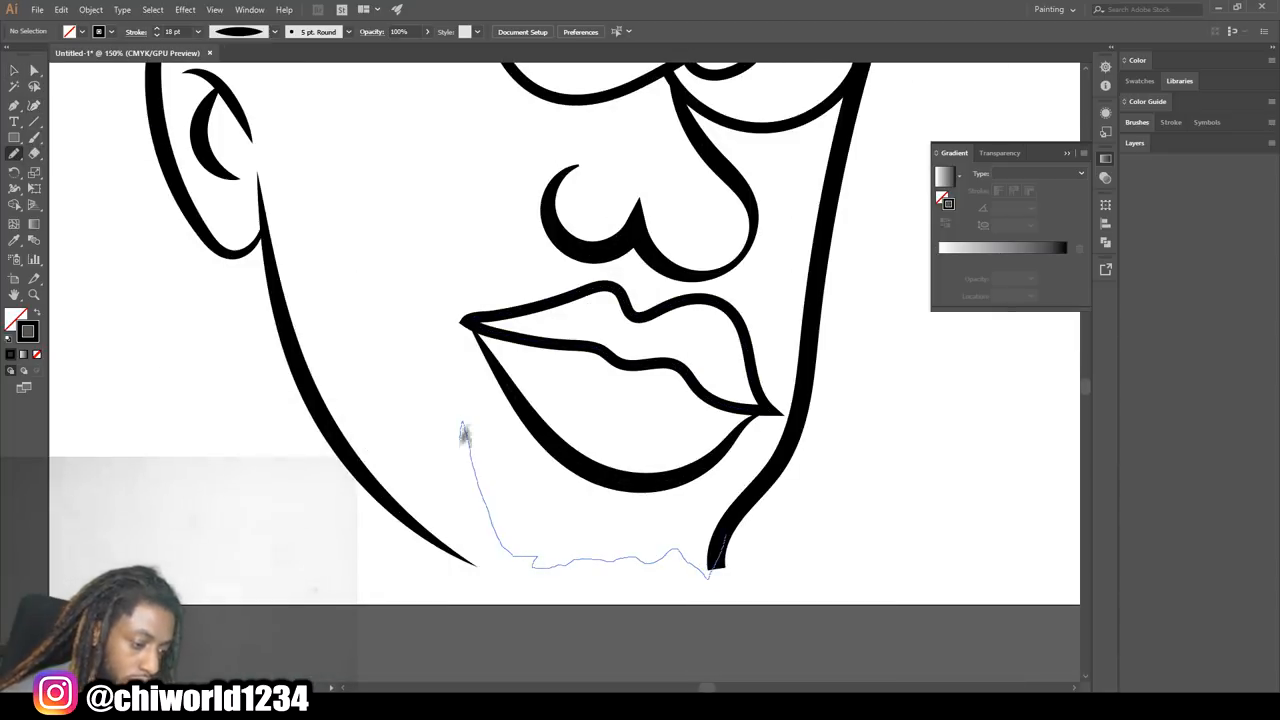
# Draw the chin under the face and the hair across the top of the head
pyautogui.moveTo(464, 424); pyautogui.dragTo(710, 640)
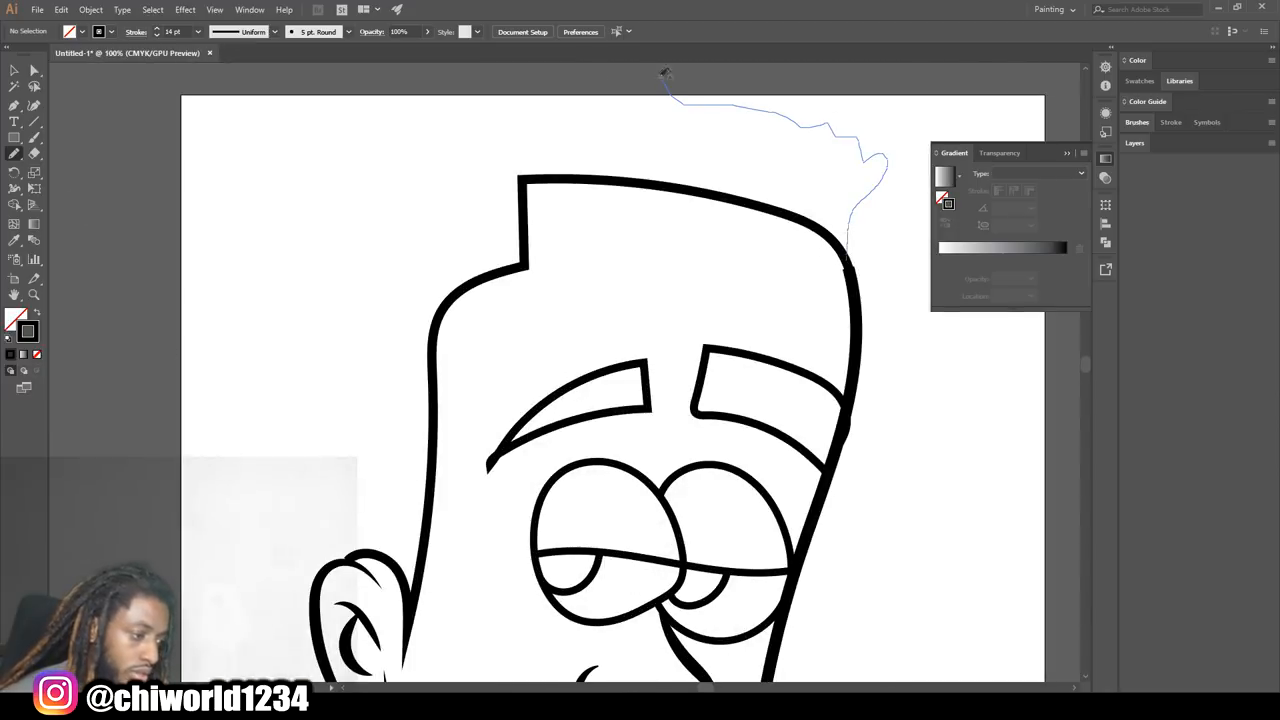
pyautogui.moveTo(664, 72); pyautogui.dragTo(356, 556)
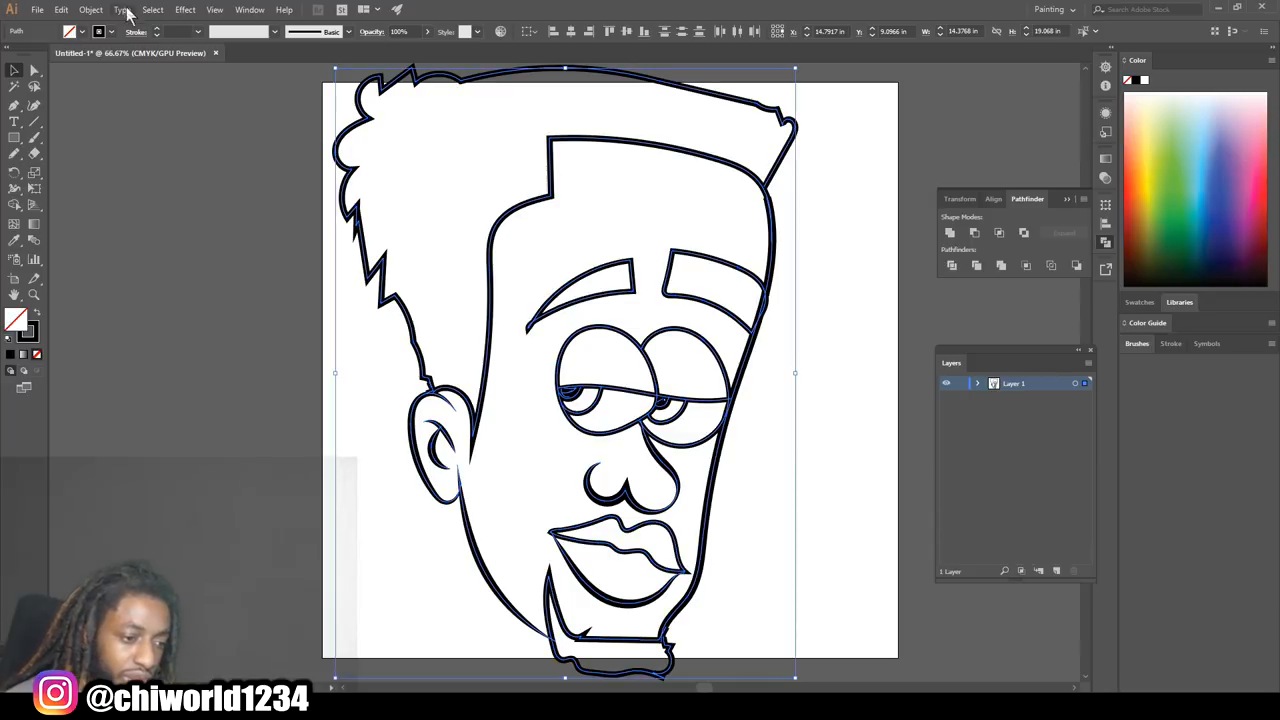
# Expand every stroke's fill and stroke into outline shapes via Object > Expand
pyautogui.click(92, 10)
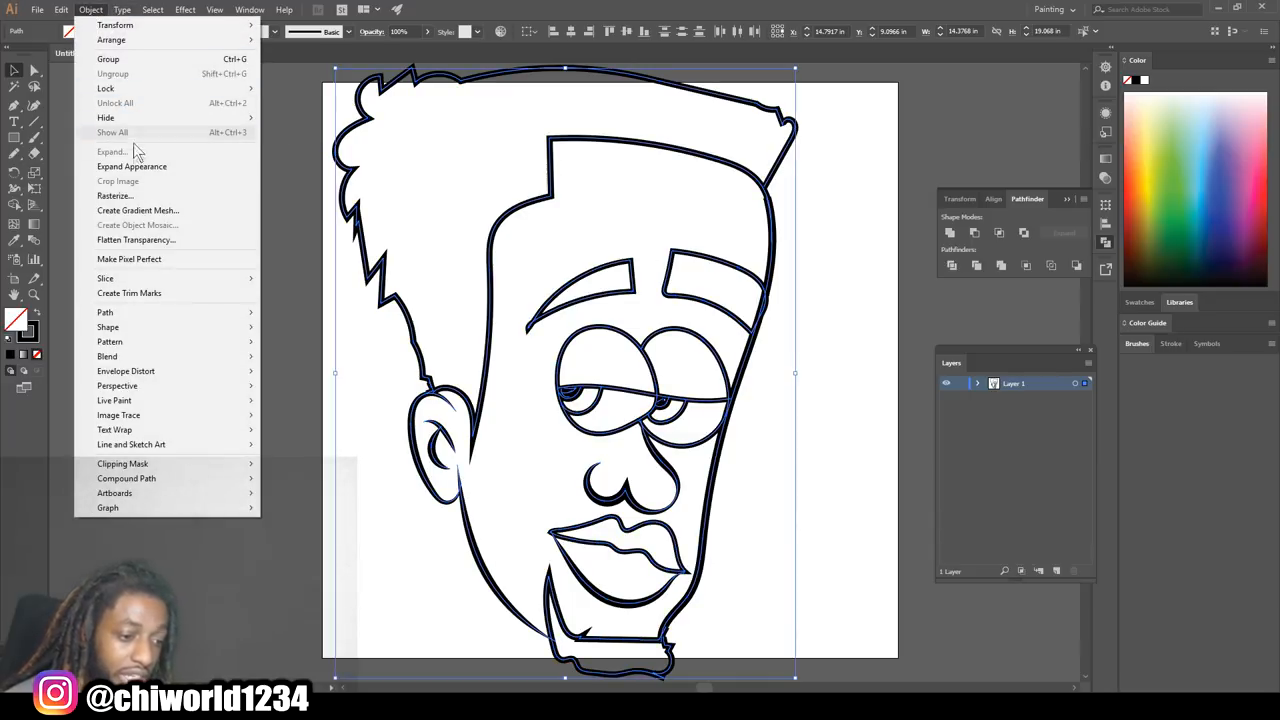
pyautogui.moveTo(132, 166)
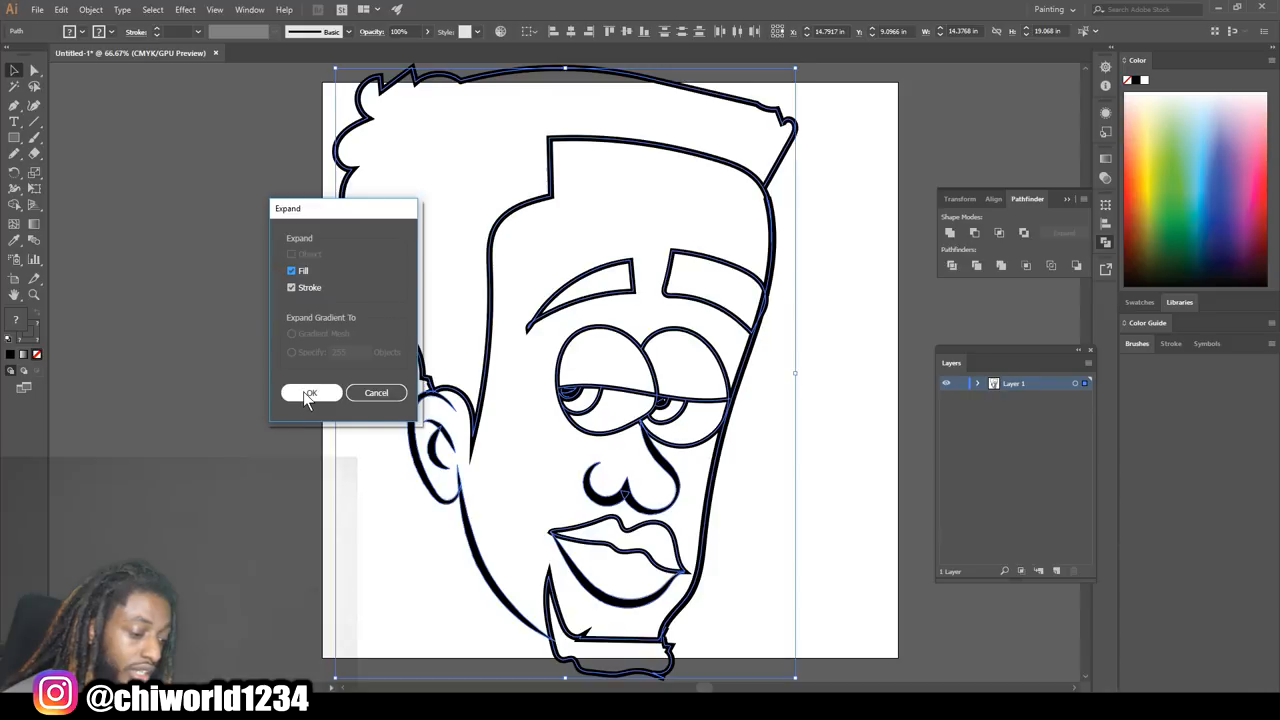
pyautogui.click(310, 392)
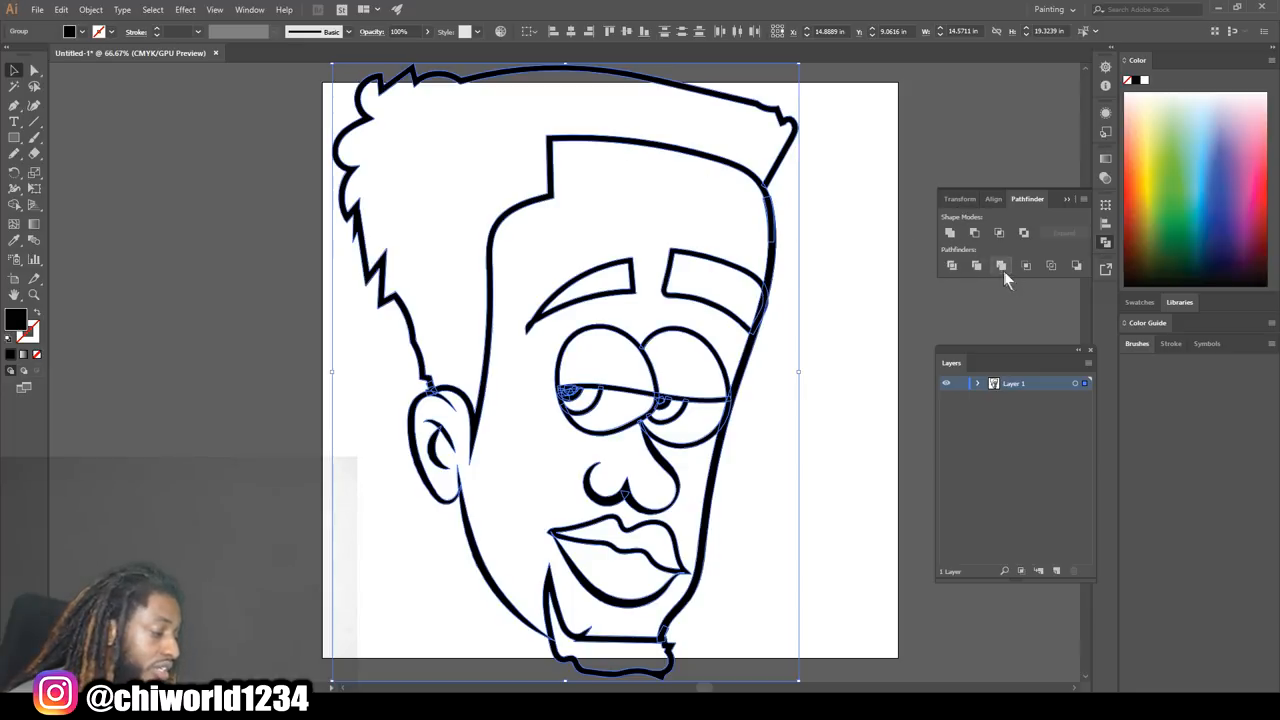
# Merge the expanded outlines into one shape with Pathfinder Merge
pyautogui.click(1000, 264)
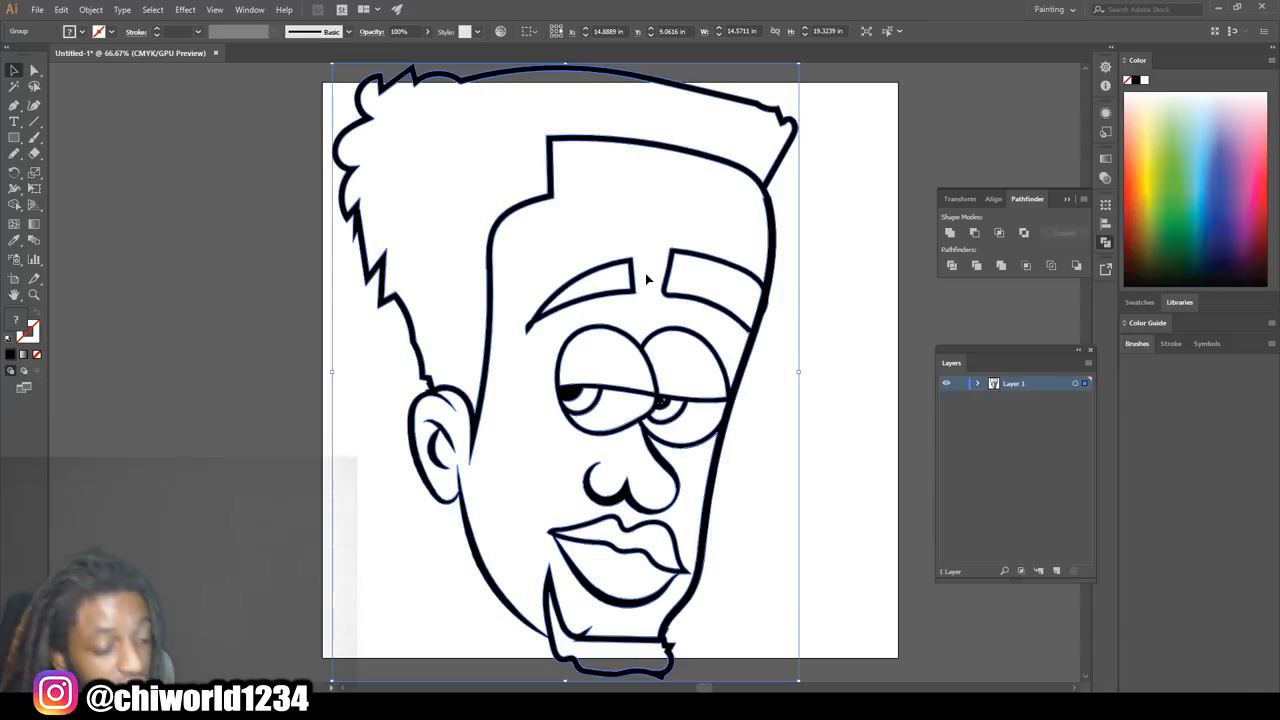
pyautogui.moveTo(590, 244)
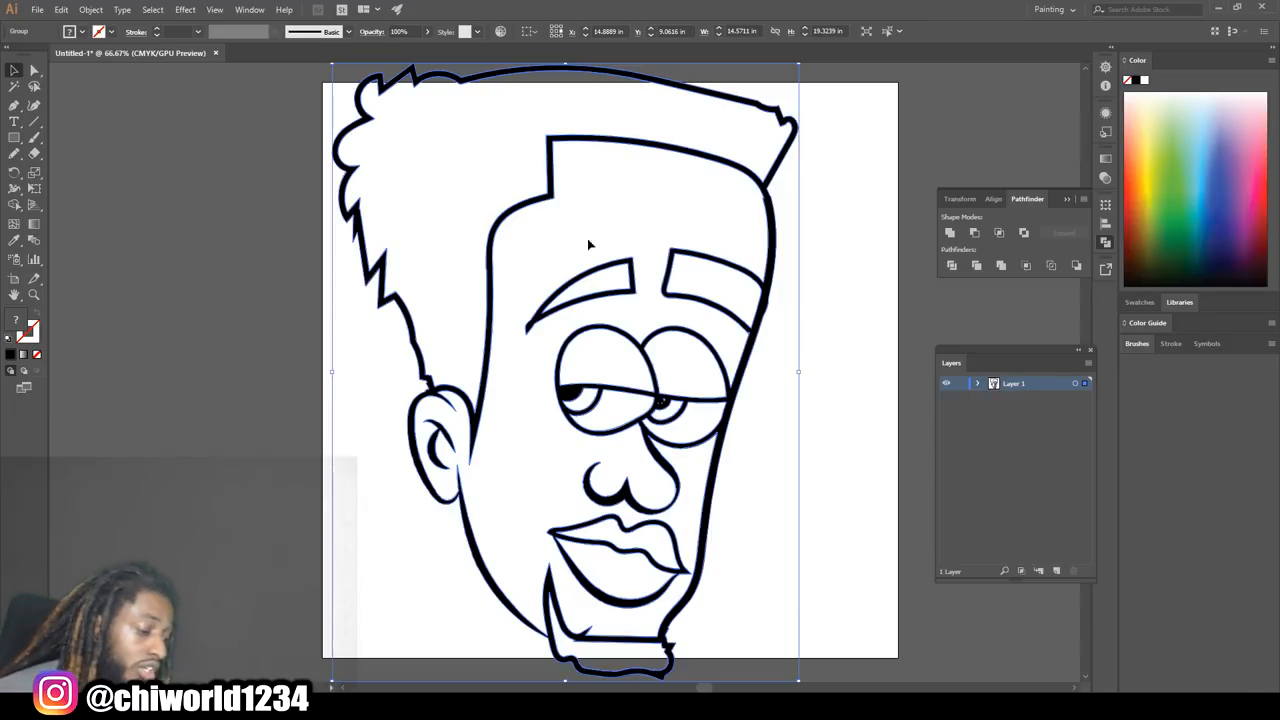
pyautogui.moveTo(92, 8)
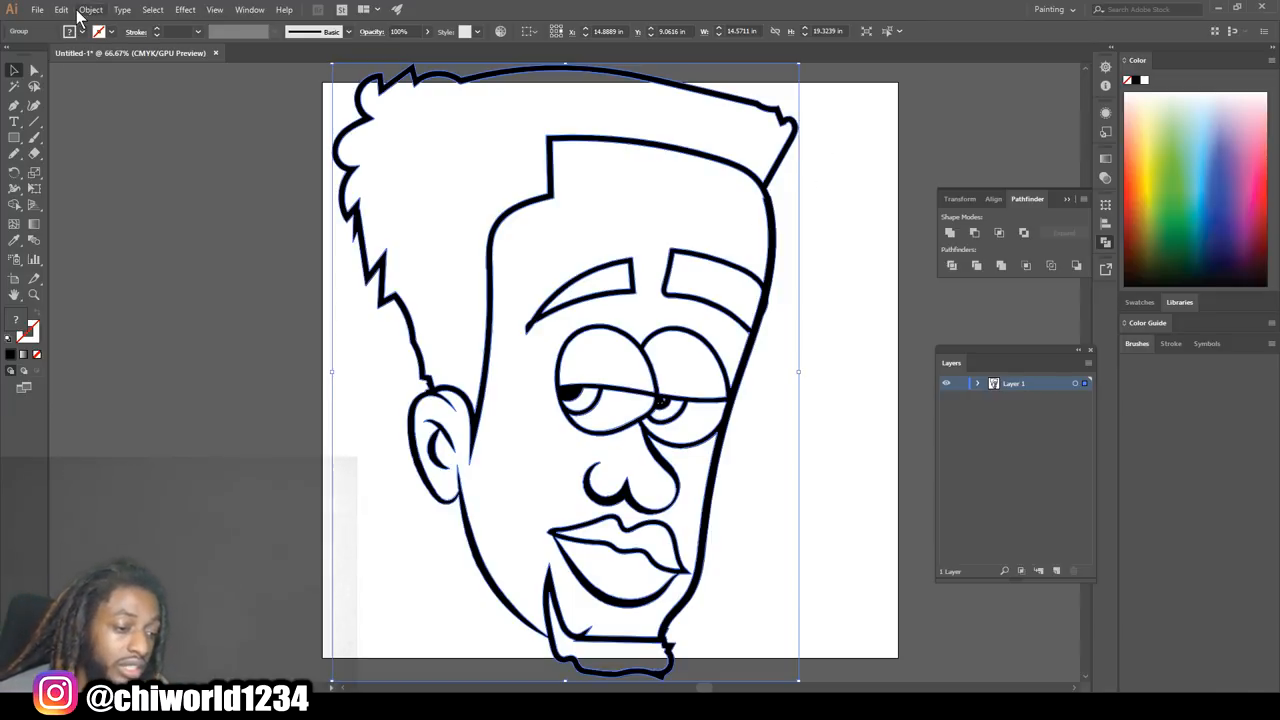
pyautogui.click(92, 8)
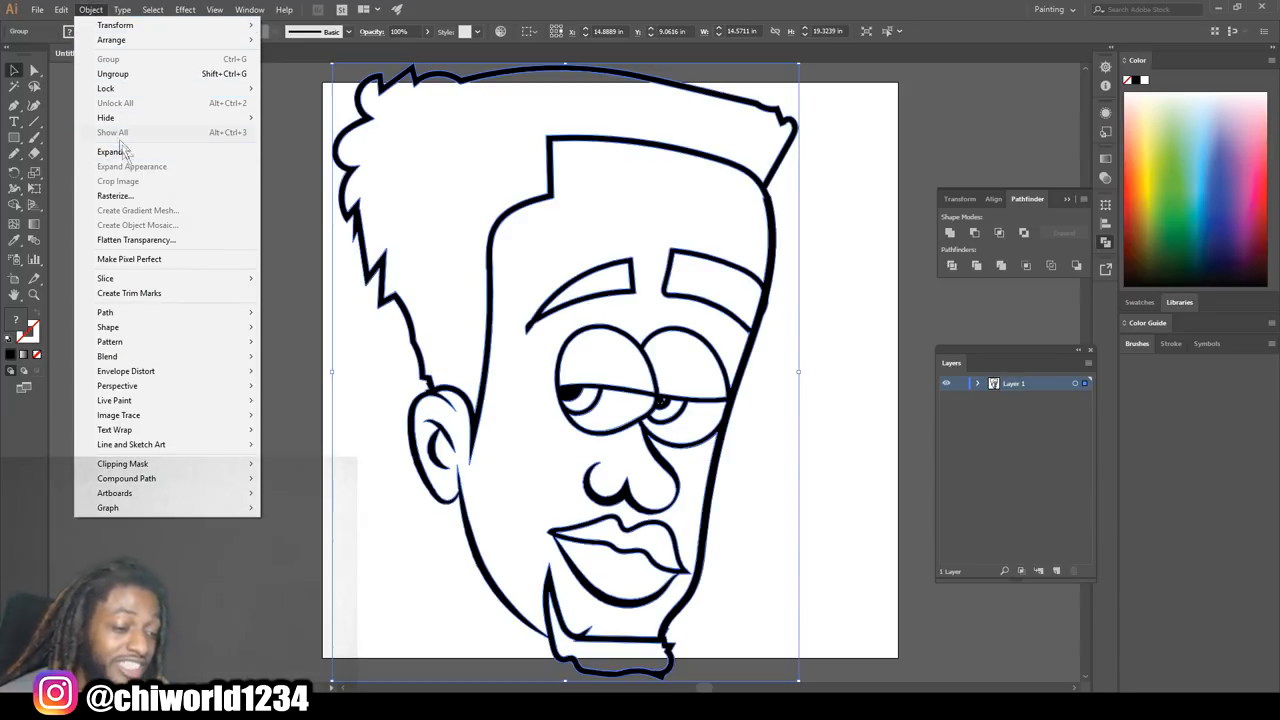
pyautogui.moveTo(804, 336)
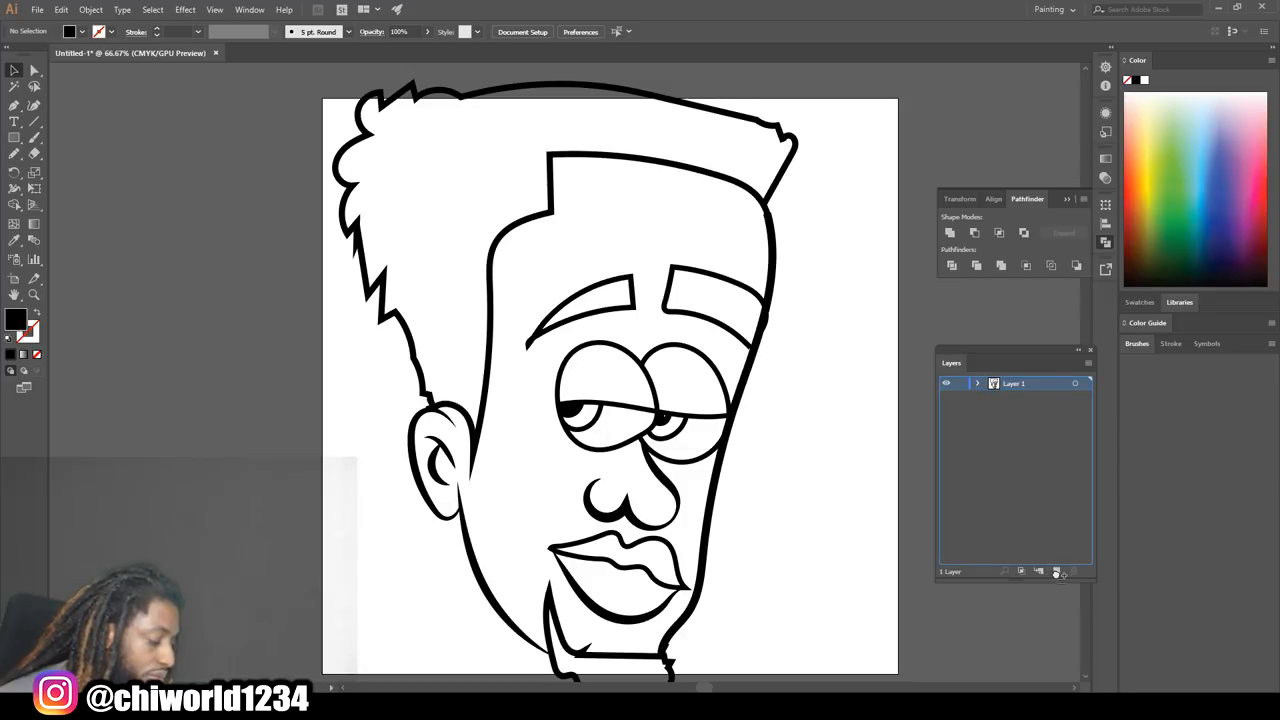
# Duplicate the drawing layer and set the fill to a warm brown skin tone
pyautogui.click(1056, 572)
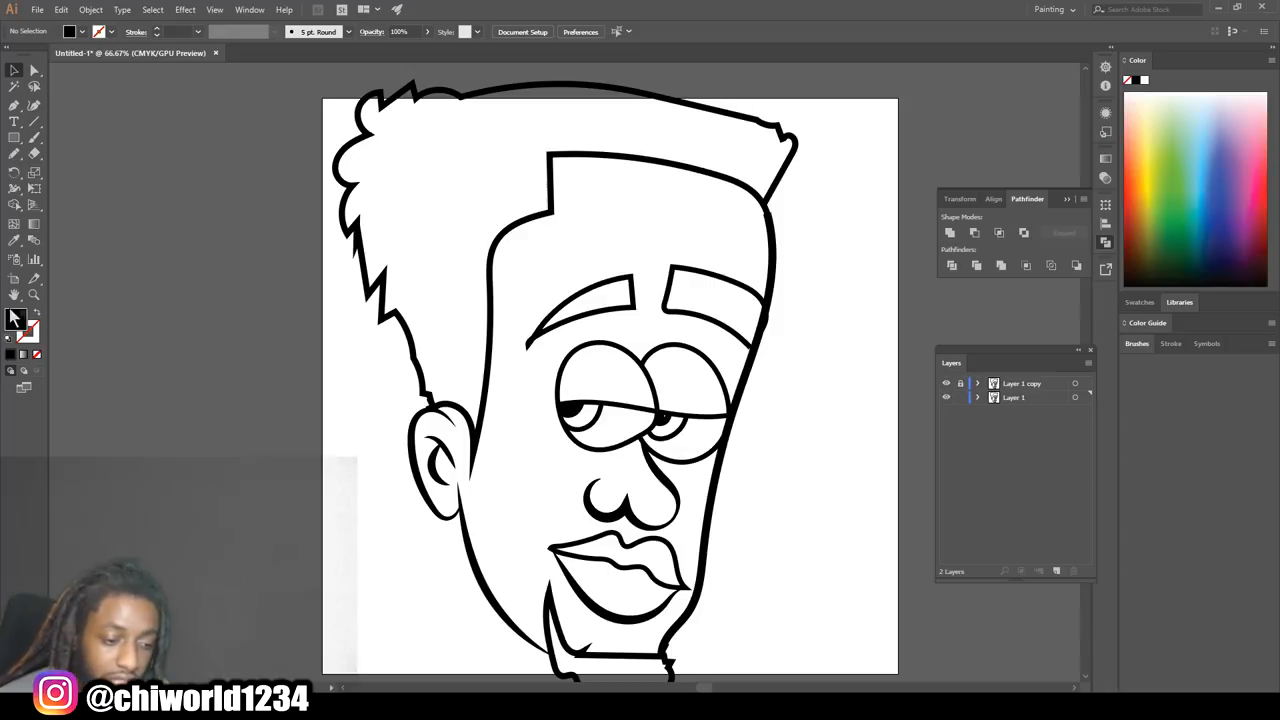
pyautogui.doubleClick(16, 318)
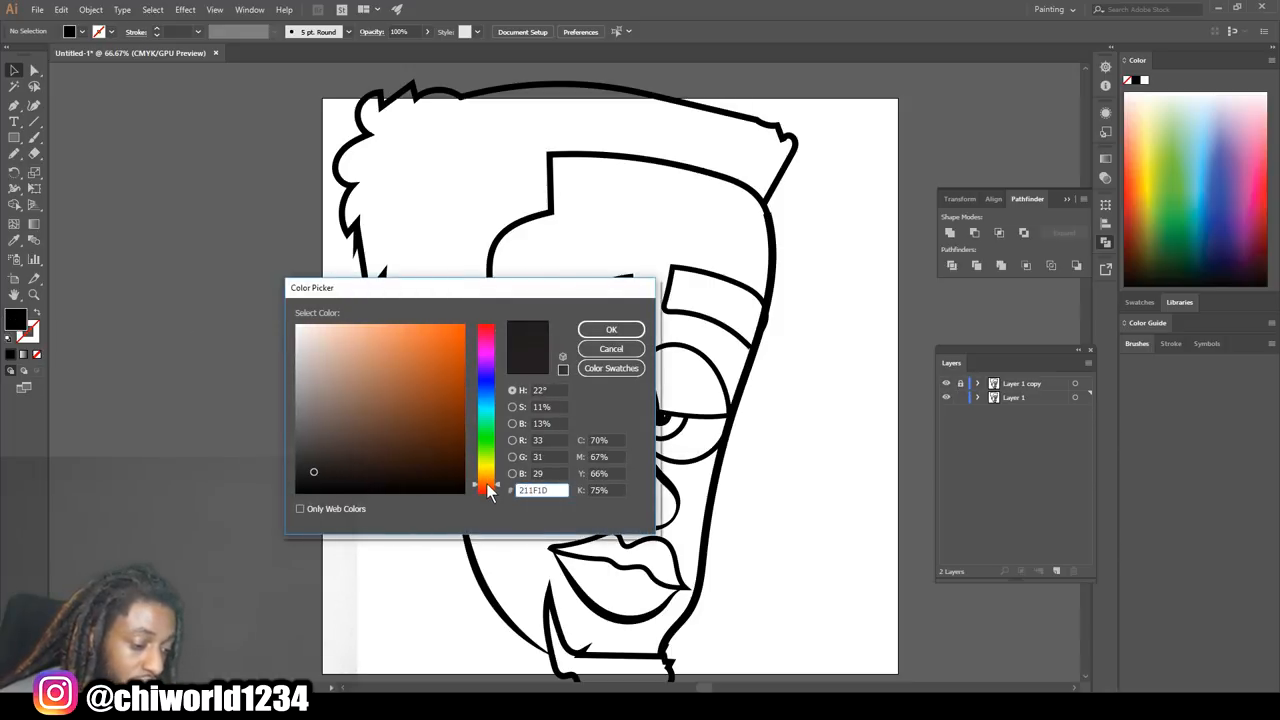
pyautogui.click(408, 374)
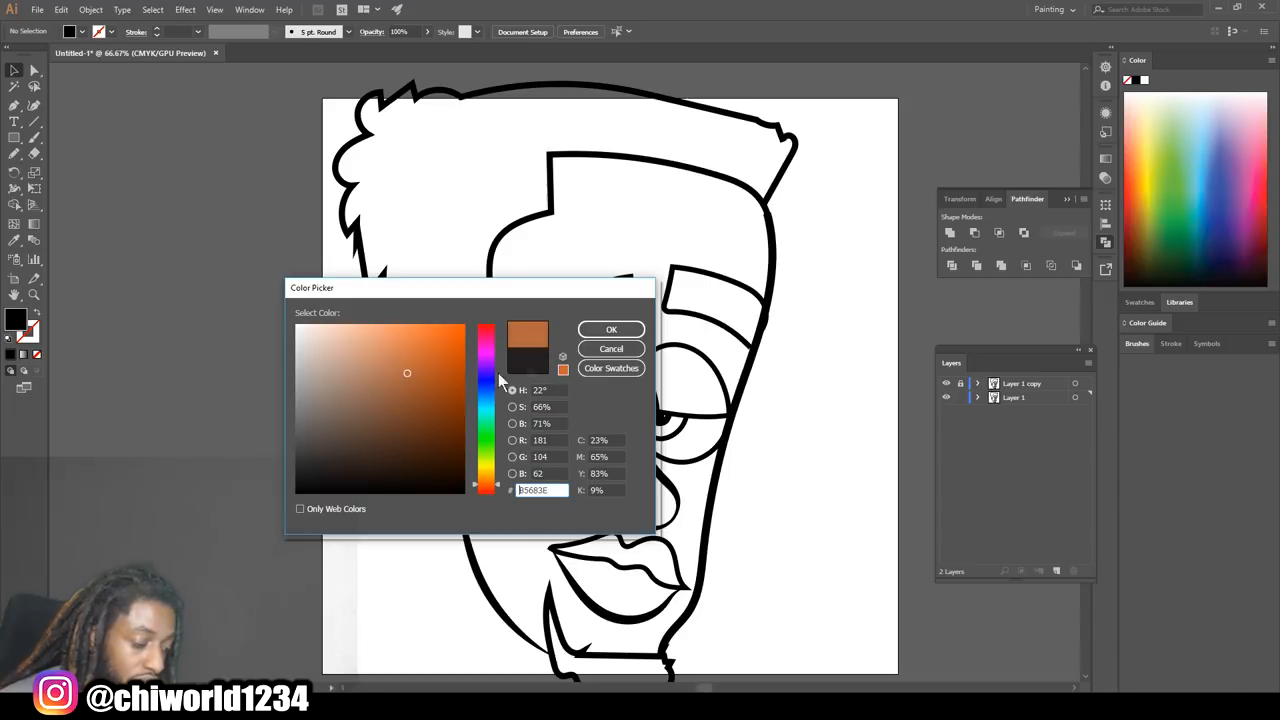
pyautogui.click(612, 328)
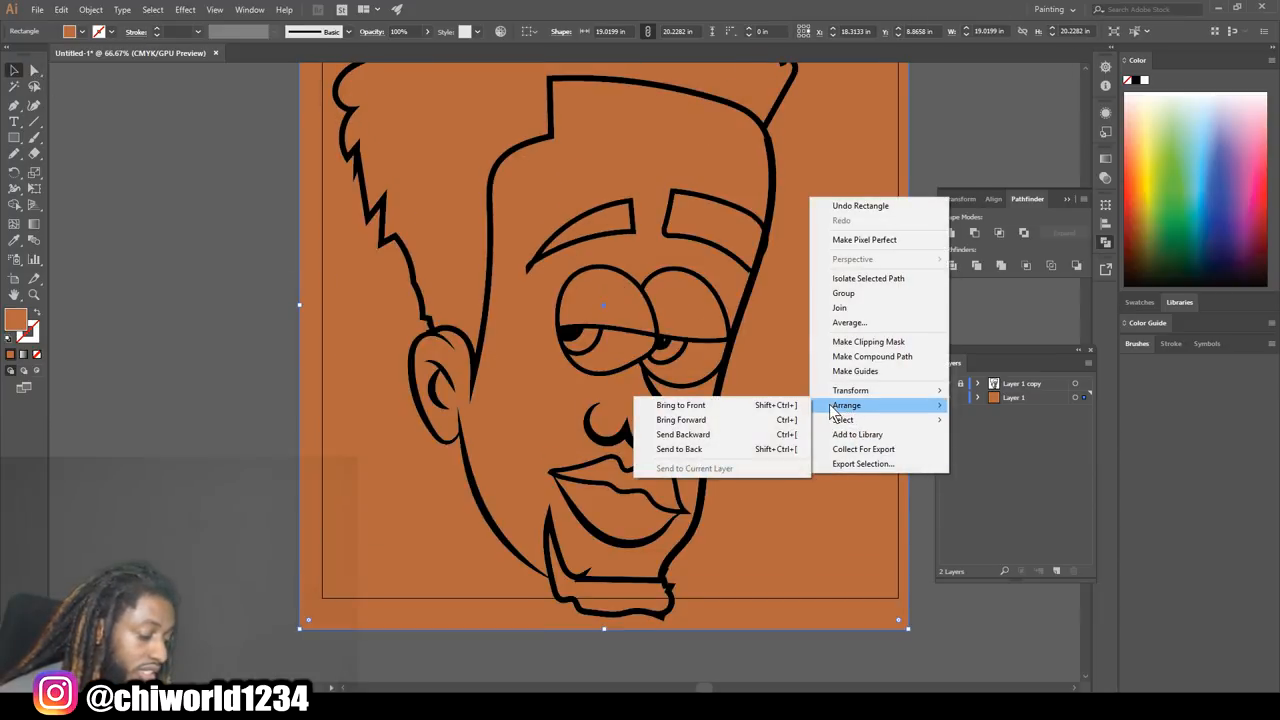
pyautogui.moveTo(680, 448)
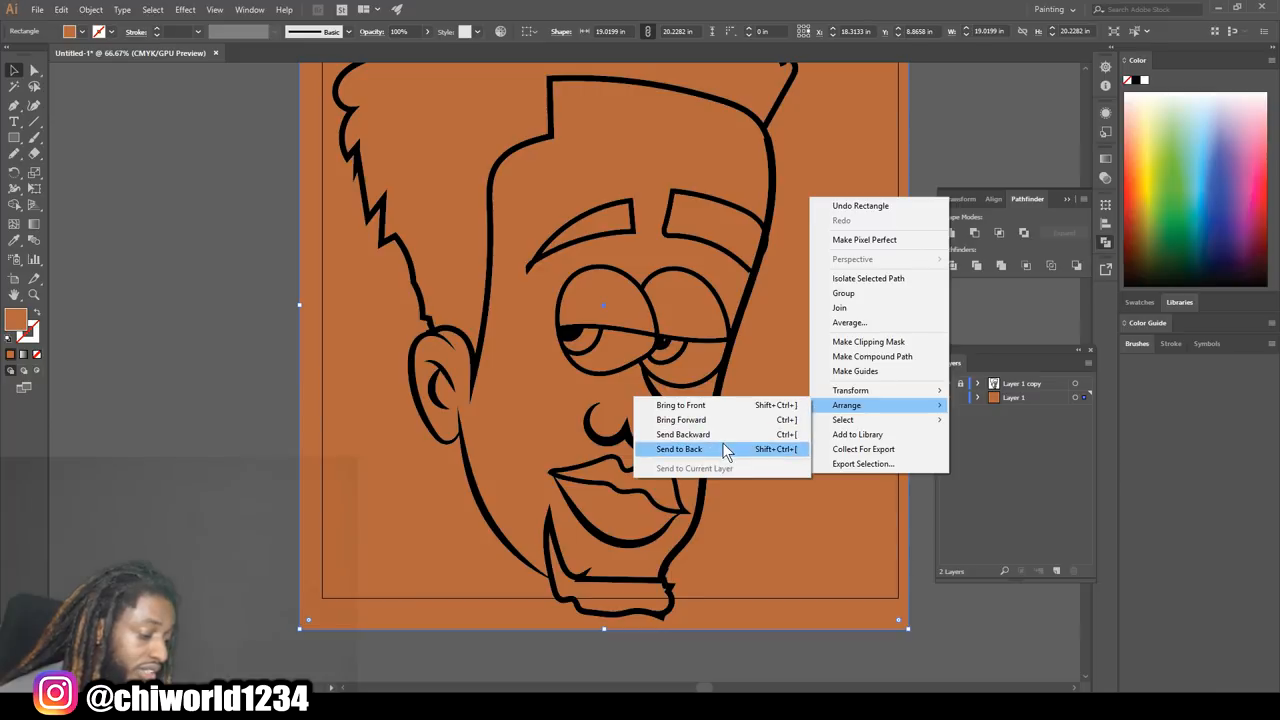
# Send the brown artboard-covering rectangle behind the line art
pyautogui.click(680, 448)
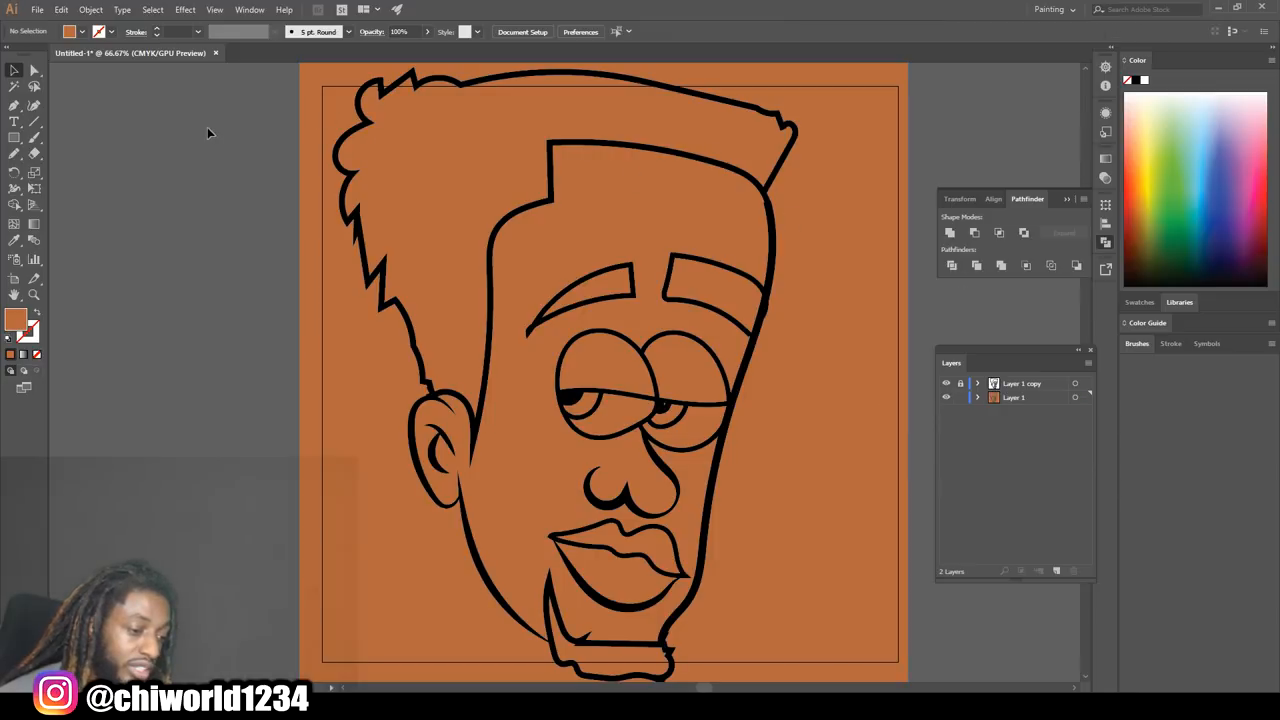
pyautogui.moveTo(836, 560)
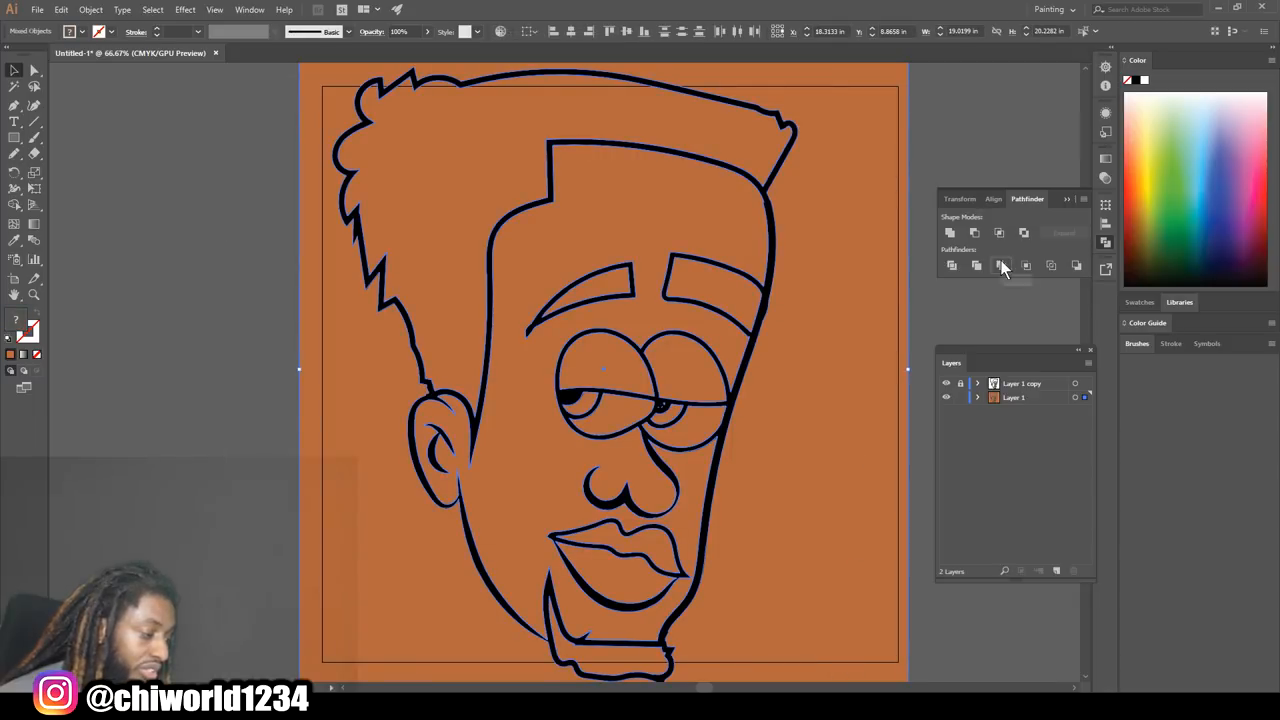
# Divide the brown background along the face lines and enter the group for isolated editing
pyautogui.click(1000, 264)
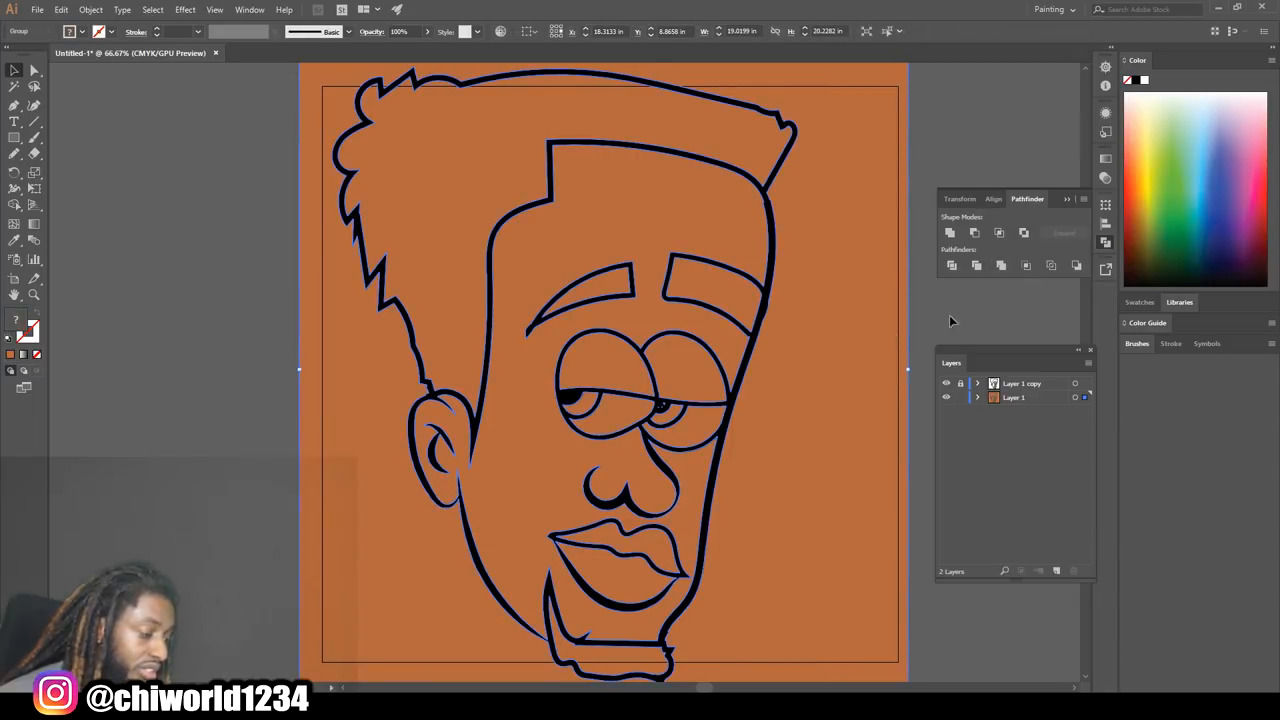
pyautogui.click(824, 312)
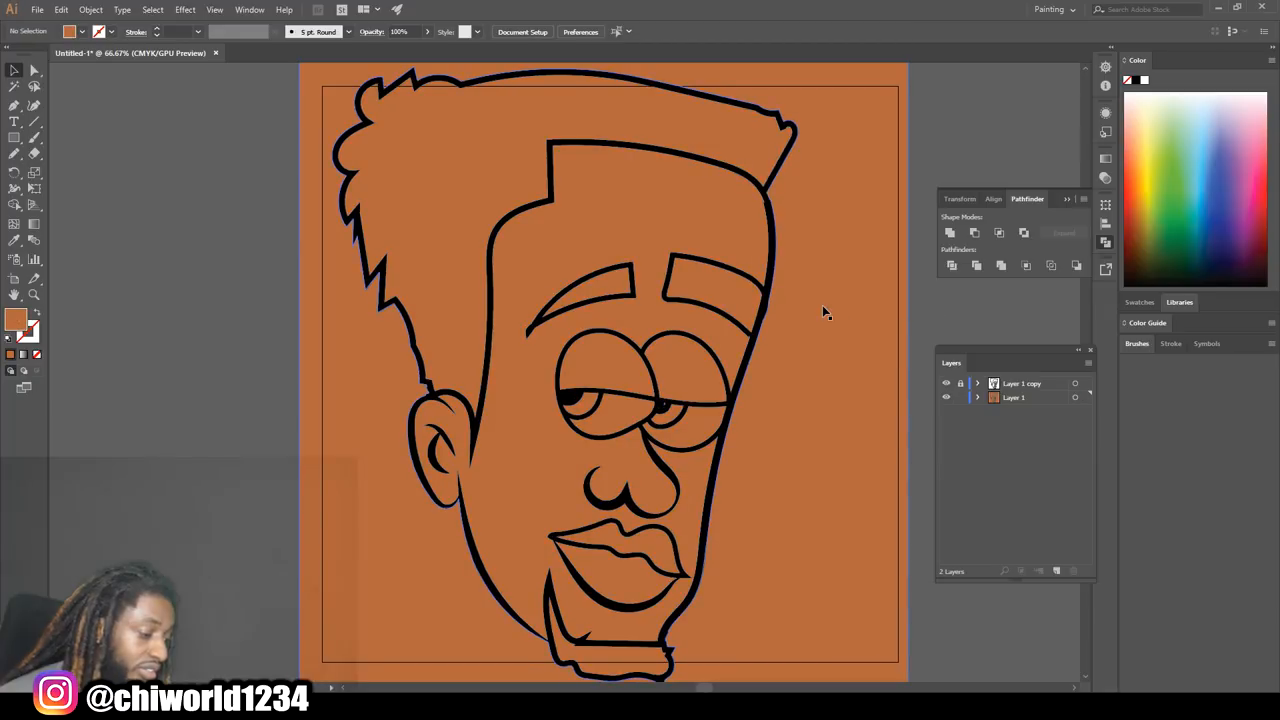
pyautogui.doubleClick(600, 380)
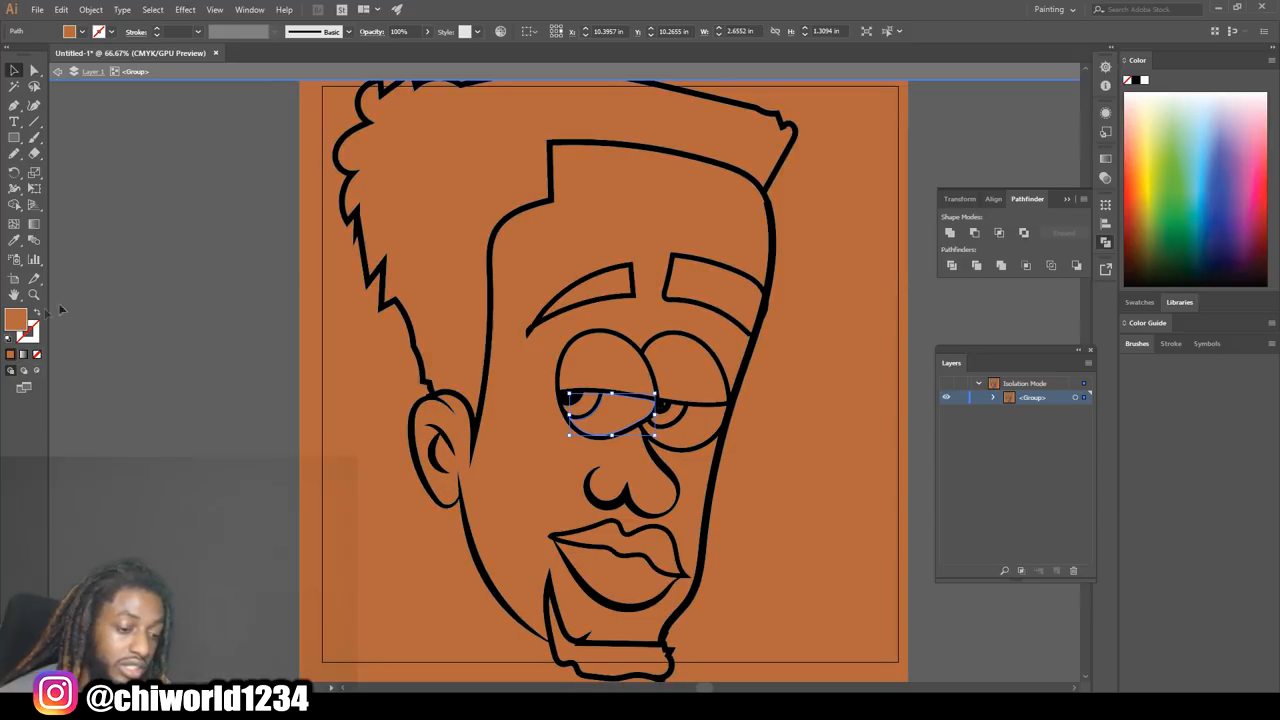
# Fill the eye whites with white, then clear the brown background pieces outside the face
pyautogui.doubleClick(16, 318)
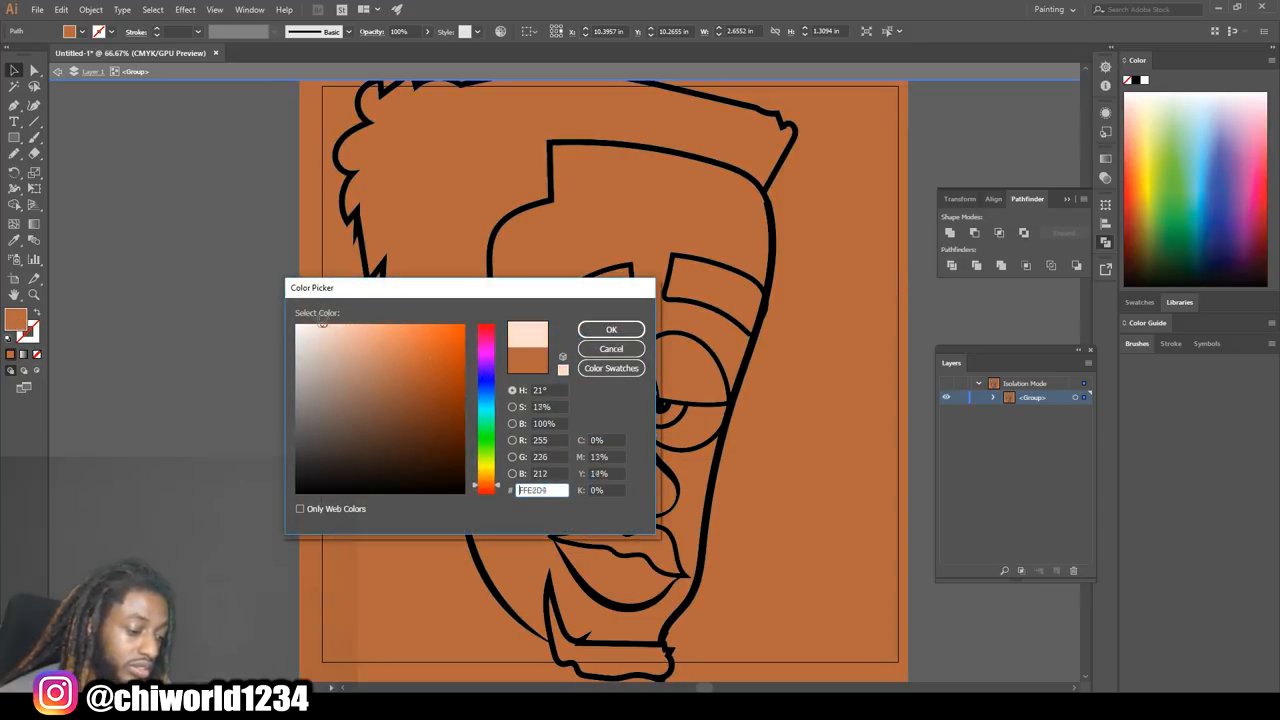
pyautogui.click(612, 328)
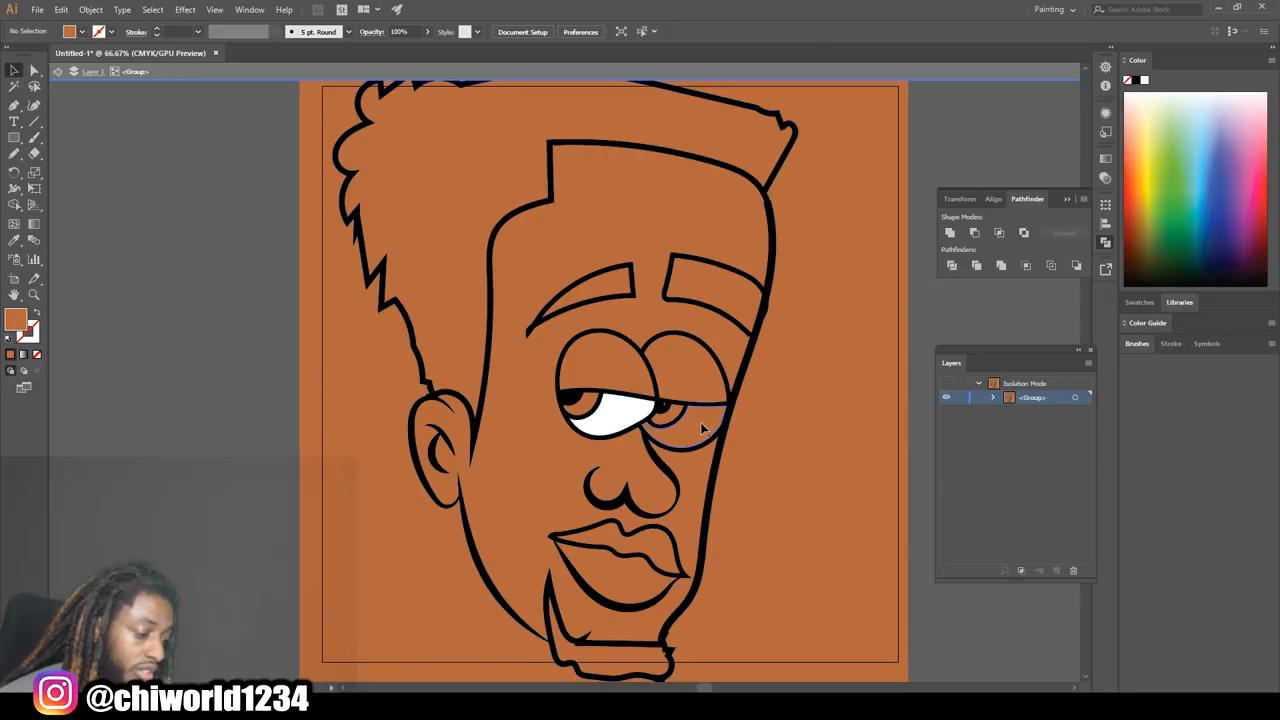
pyautogui.click(700, 428)
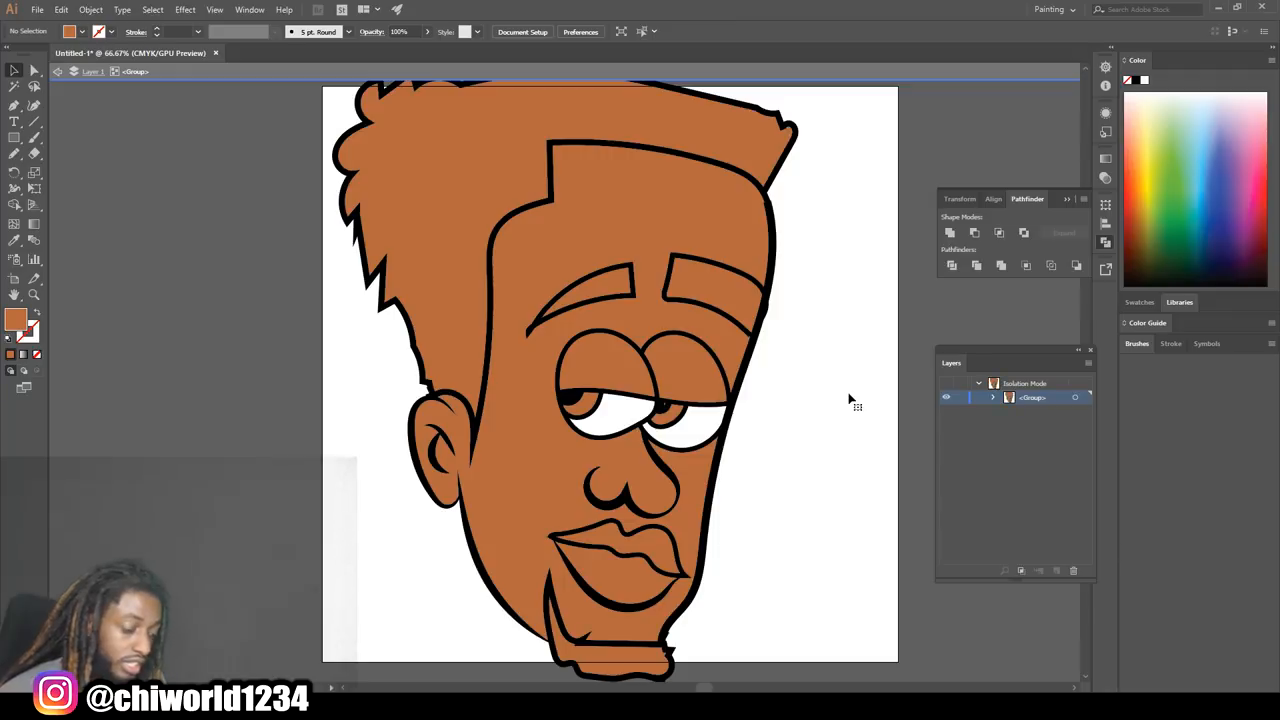
pyautogui.click(444, 280)
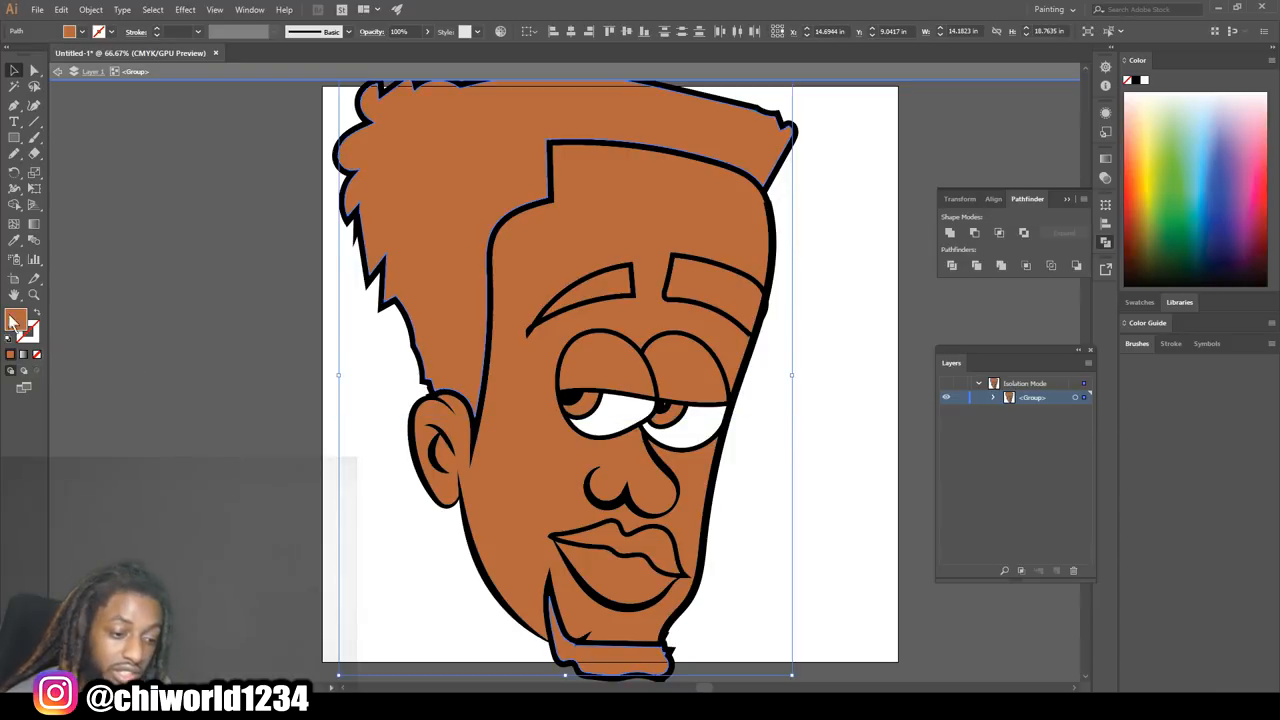
# Fill the hair, beard and eyebrows with a very dark brown from the Color Picker
pyautogui.doubleClick(16, 318)
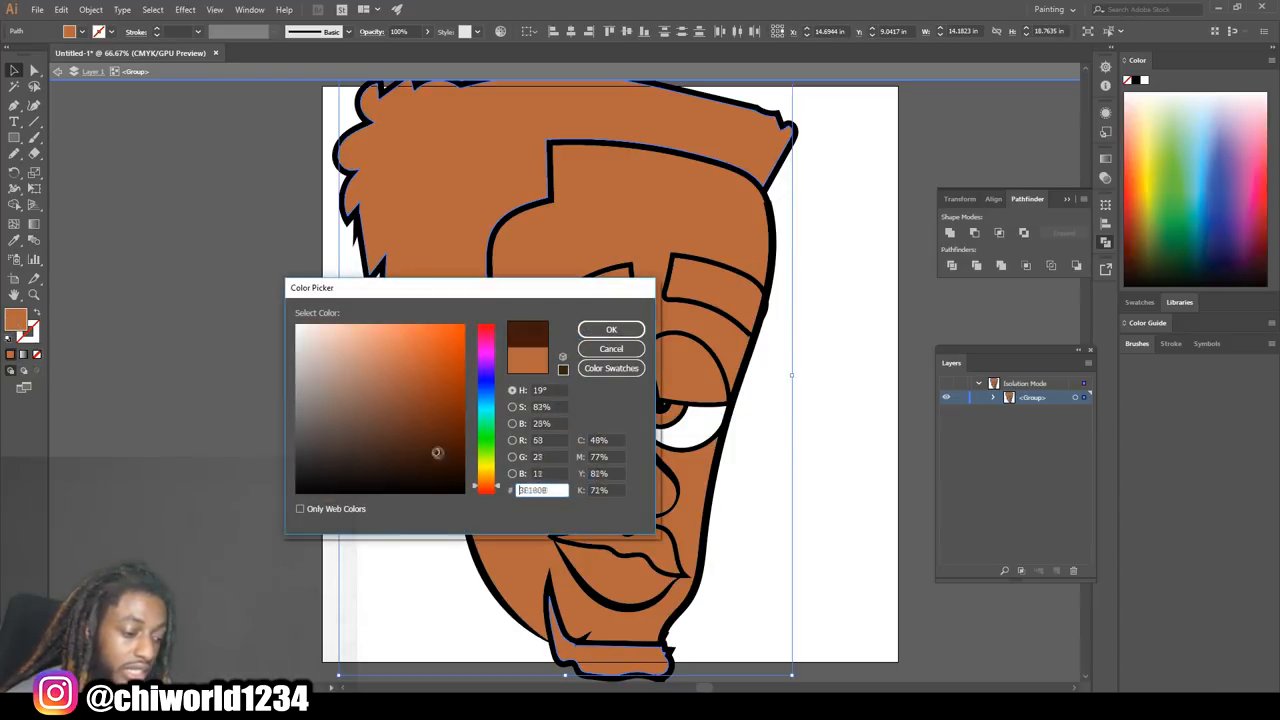
pyautogui.click(416, 472)
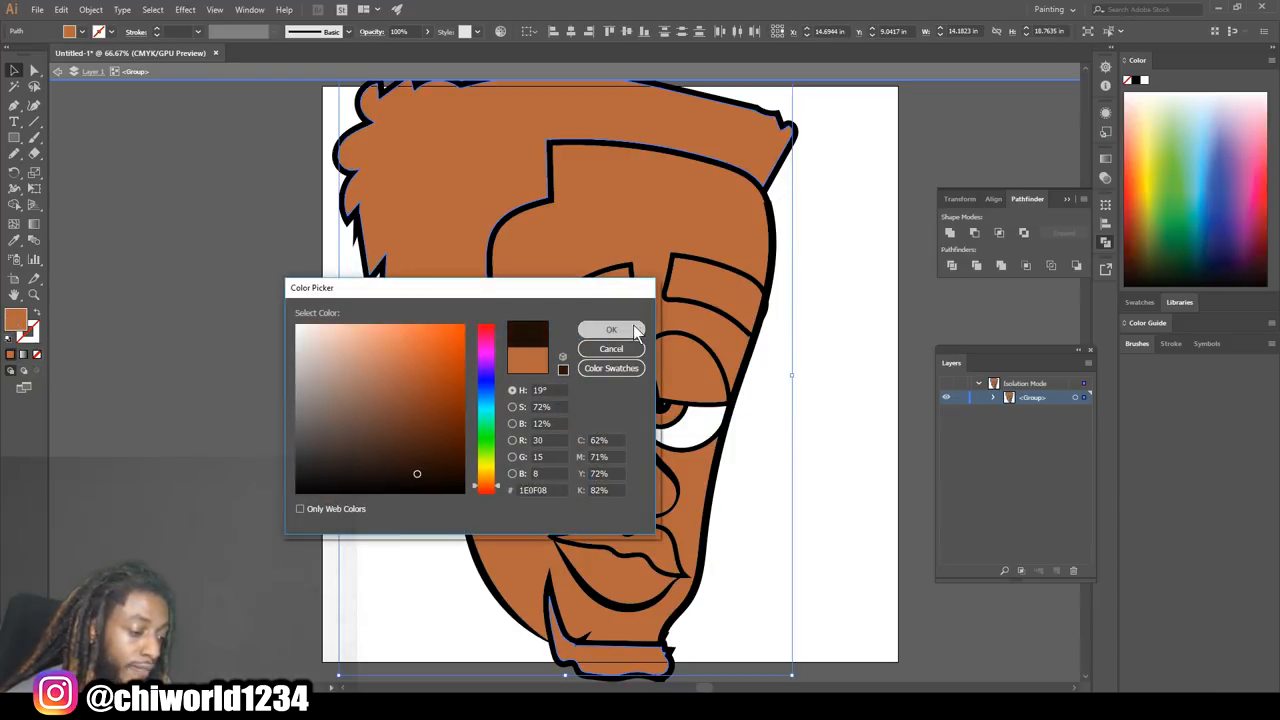
pyautogui.click(612, 330)
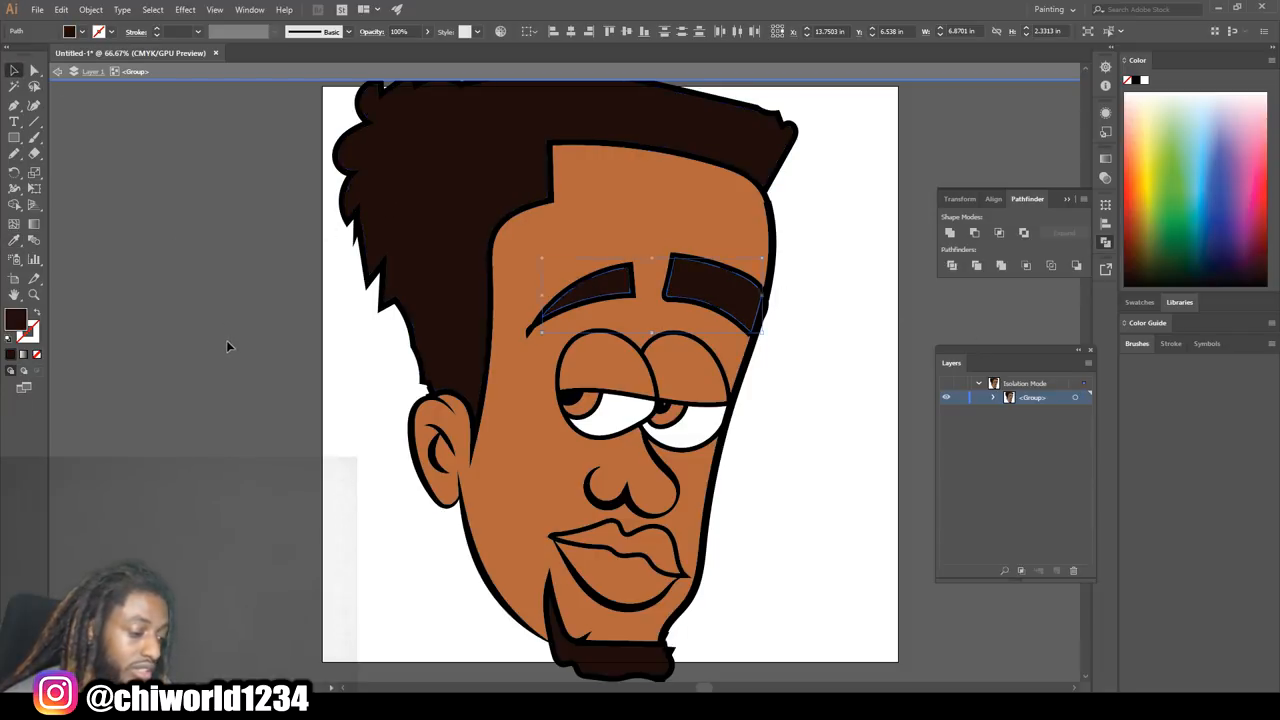
pyautogui.click(228, 346)
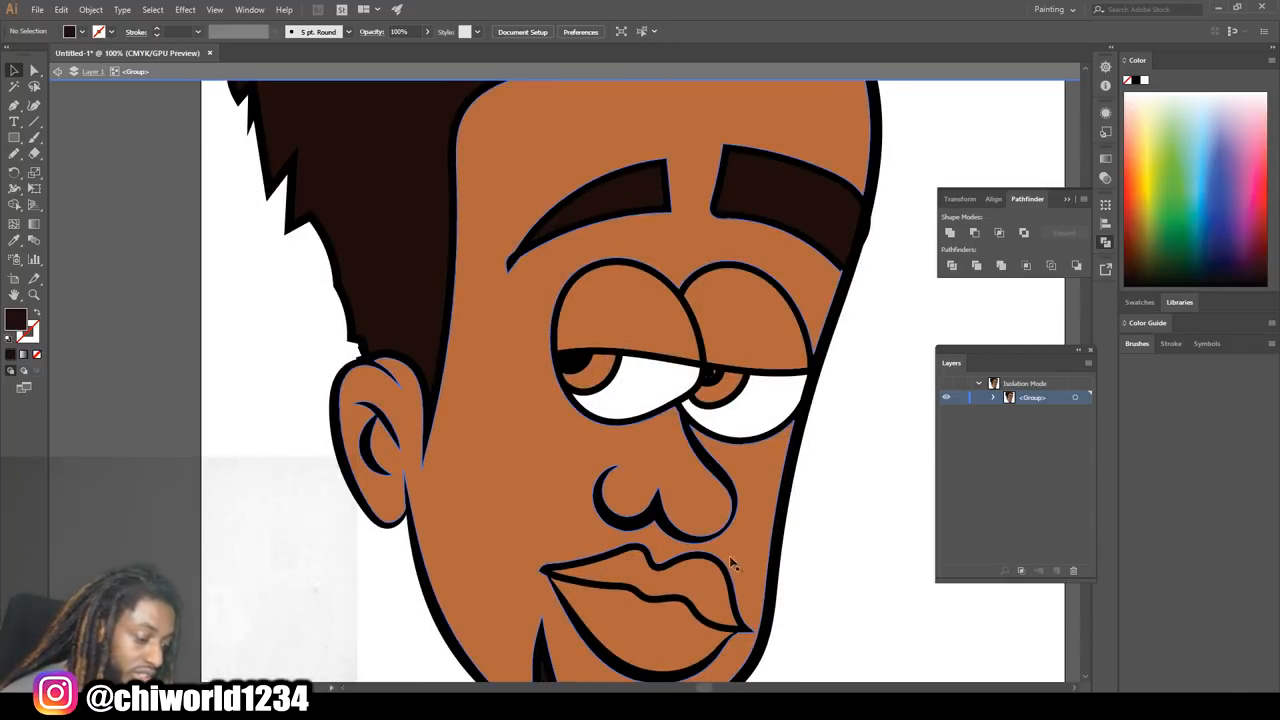
# Fill the upper lip with a pinkish-brown shade
pyautogui.click(644, 590)
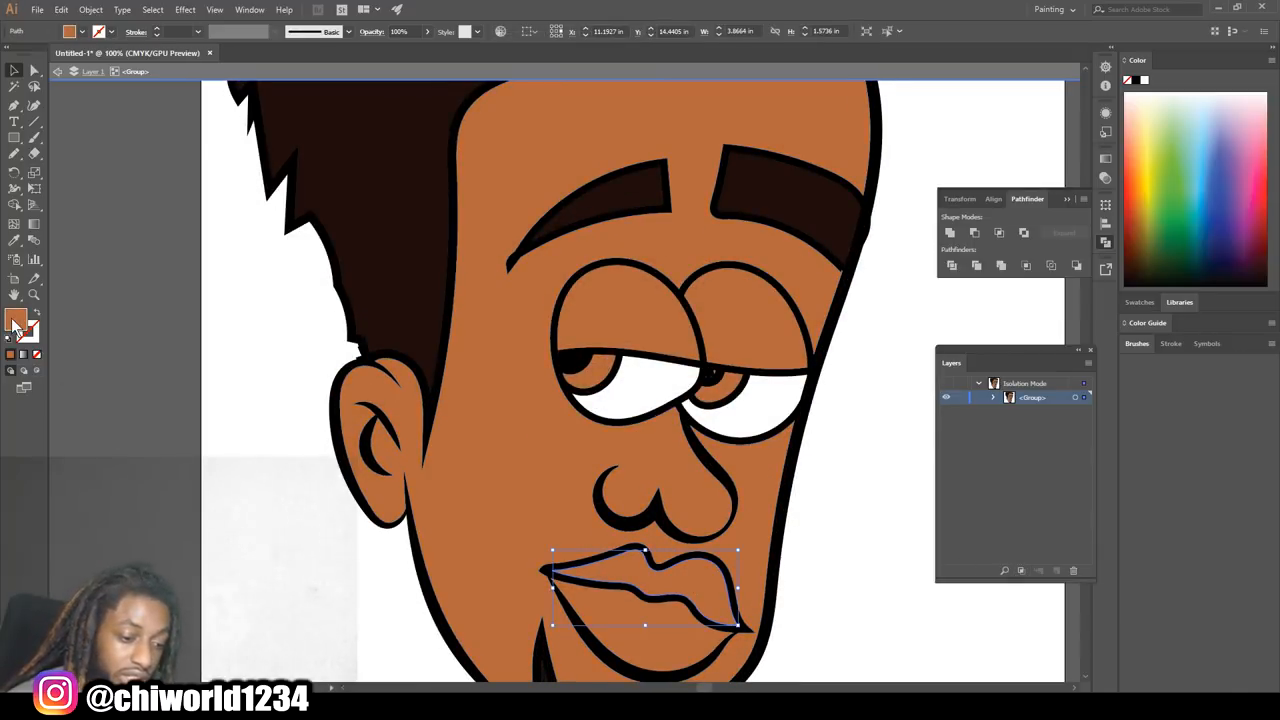
pyautogui.doubleClick(16, 320)
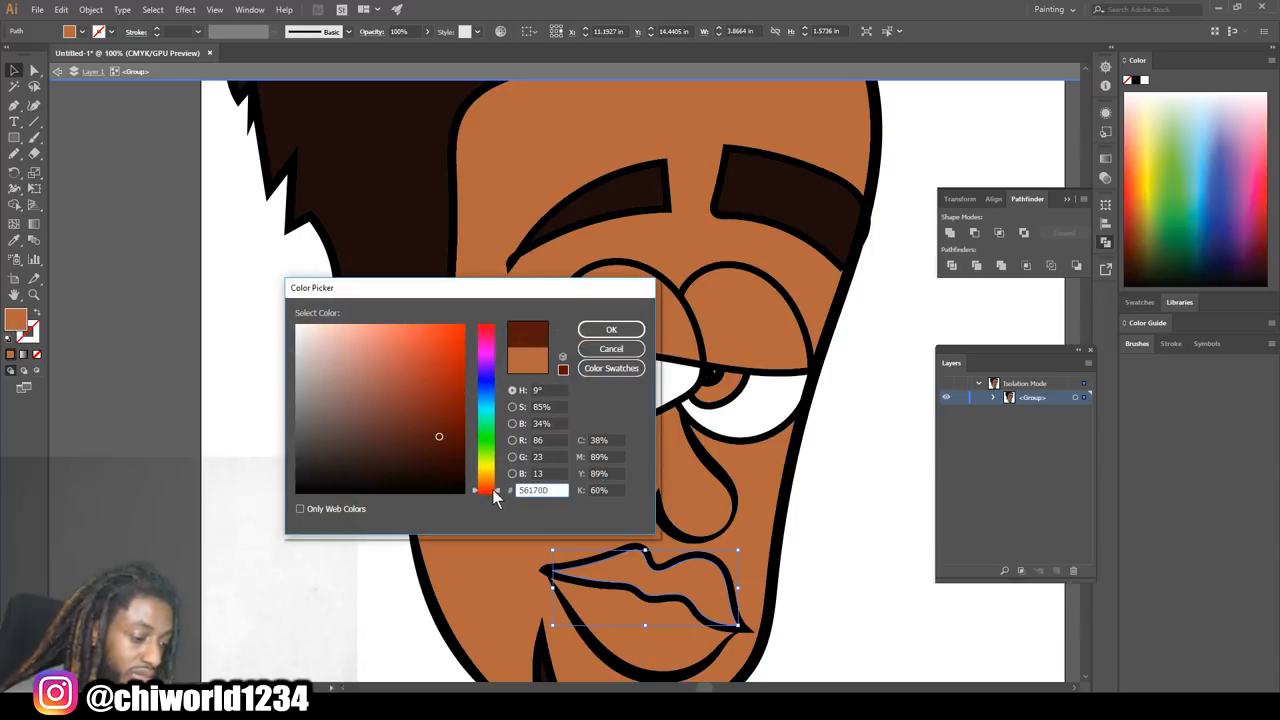
pyautogui.click(392, 400)
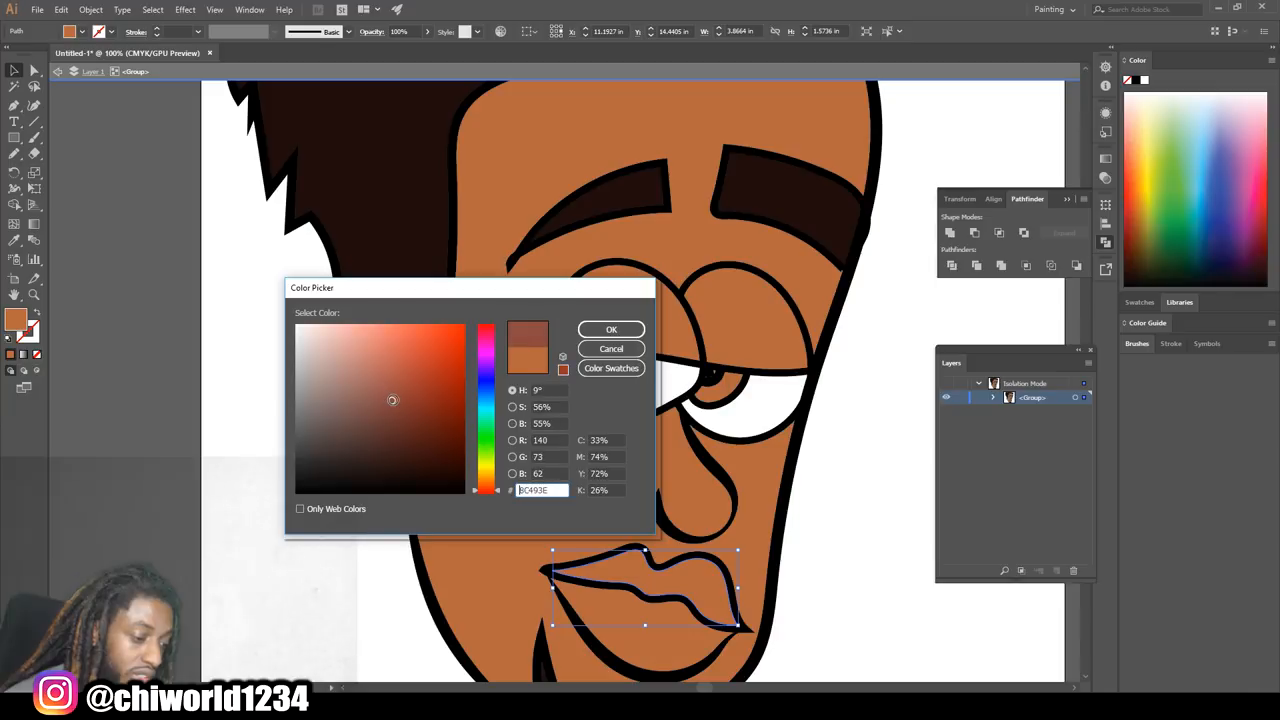
pyautogui.click(612, 328)
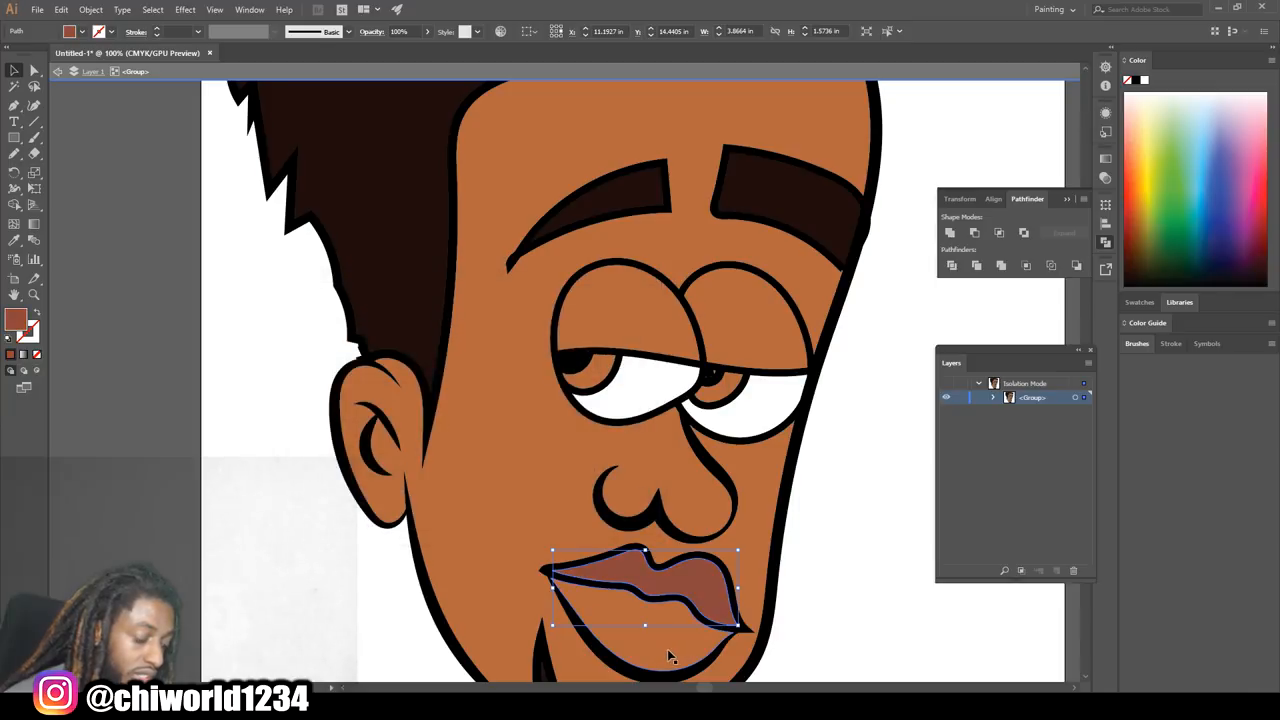
# Fill the lower lip with a lighter pink shade
pyautogui.doubleClick(16, 320)
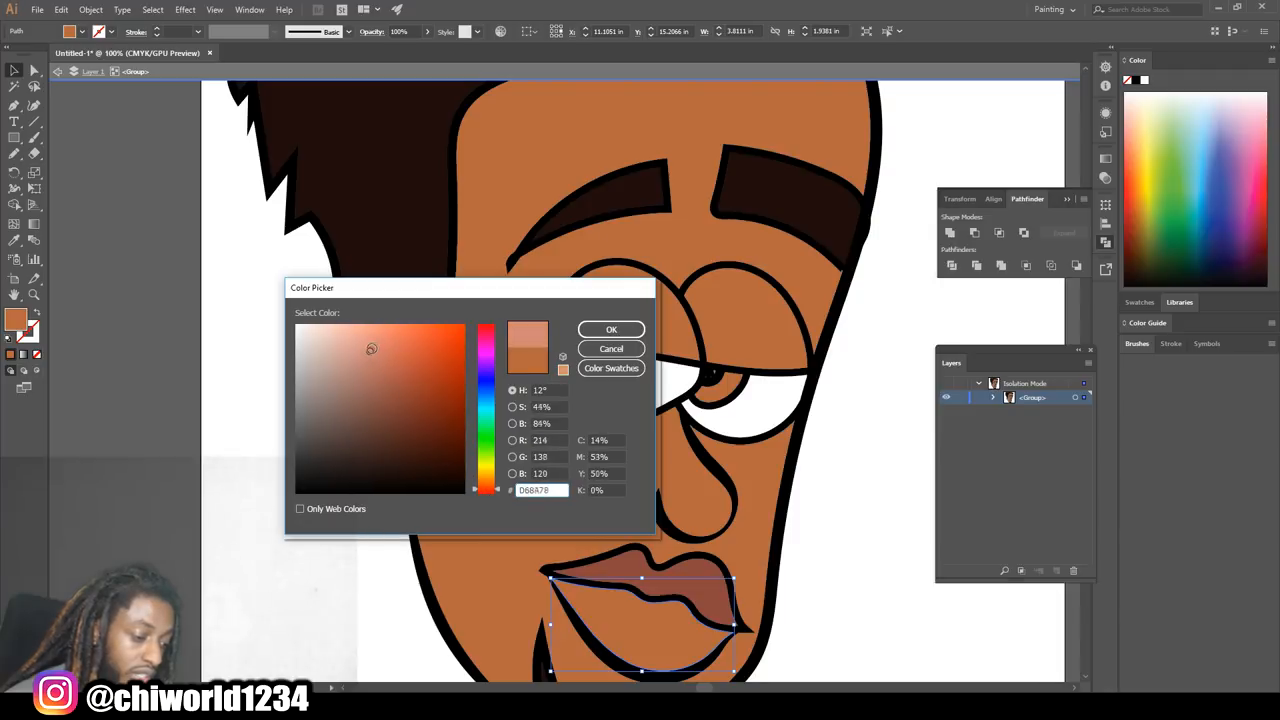
pyautogui.click(612, 330)
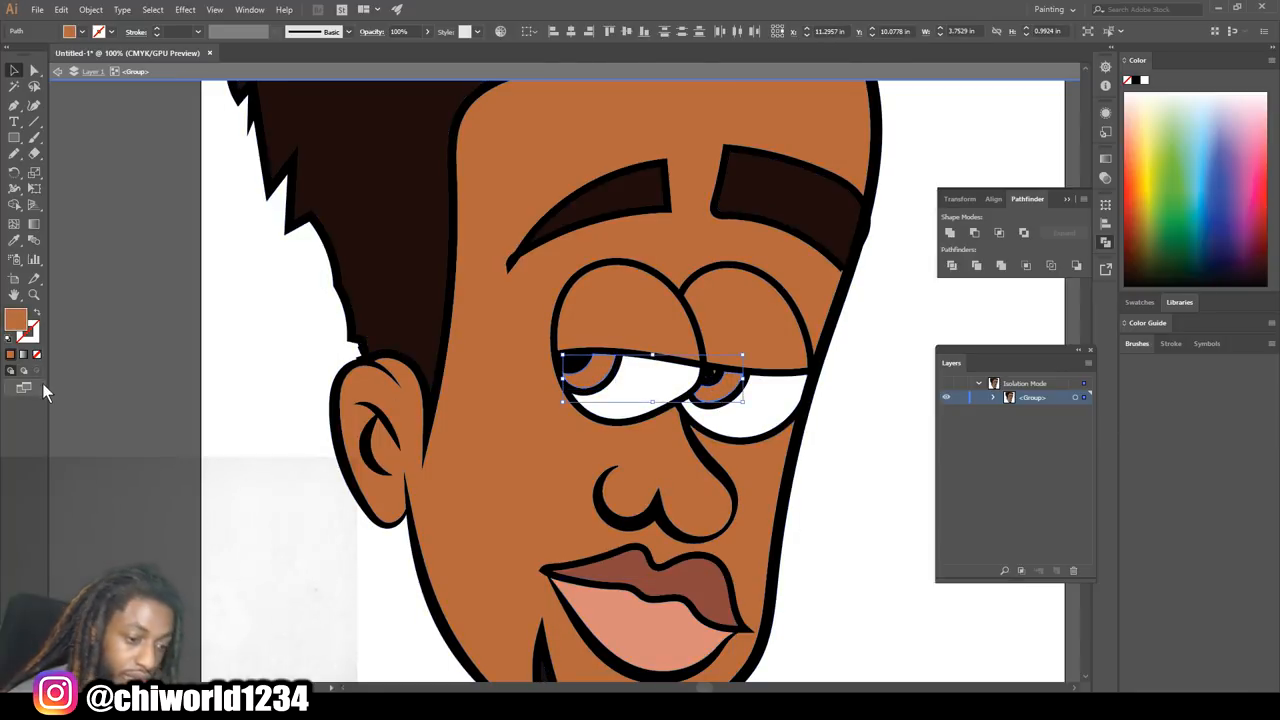
# Fill the irises with a darker brown, completing the coloured face
pyautogui.doubleClick(16, 318)
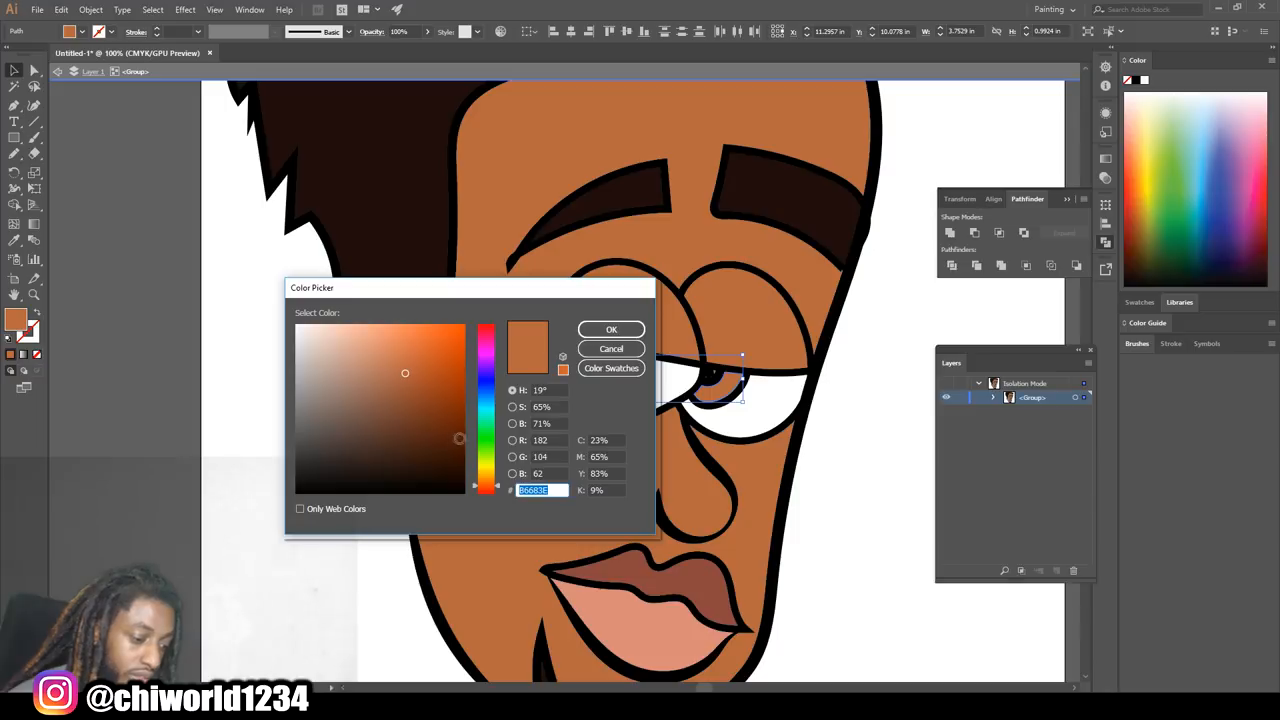
pyautogui.click(400, 422)
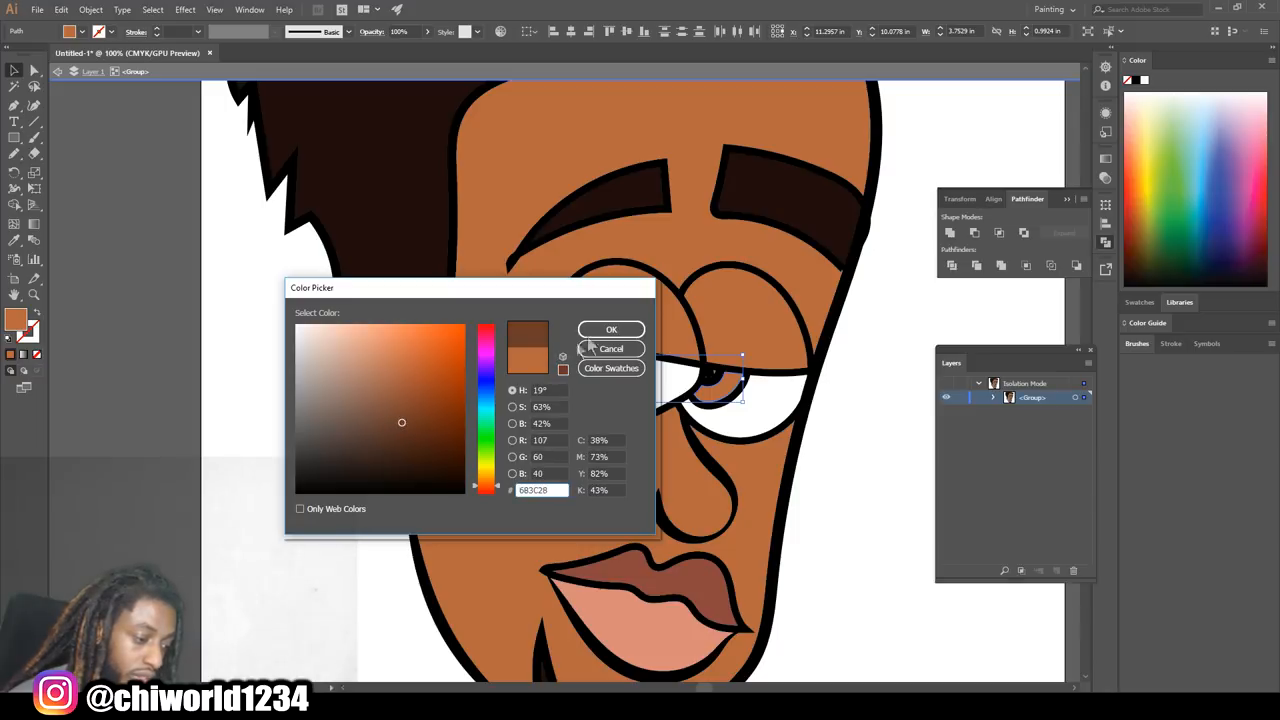
pyautogui.click(612, 330)
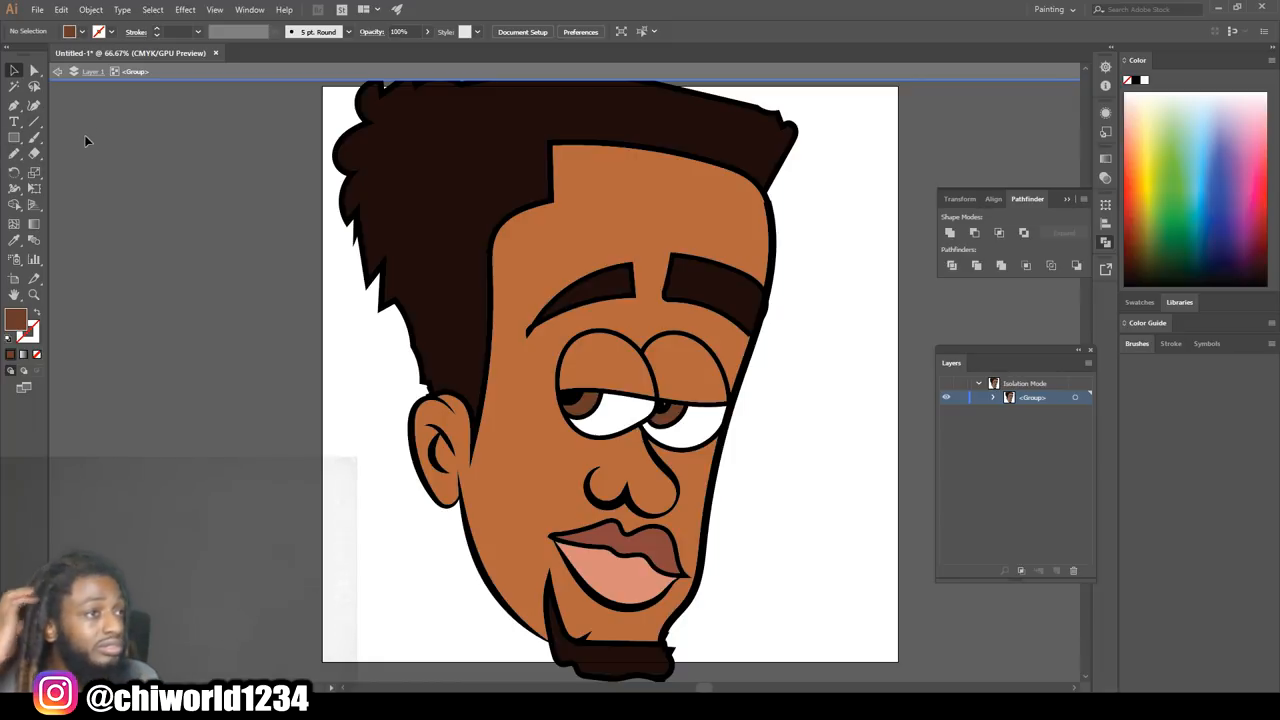
pyautogui.moveTo(80, 156)
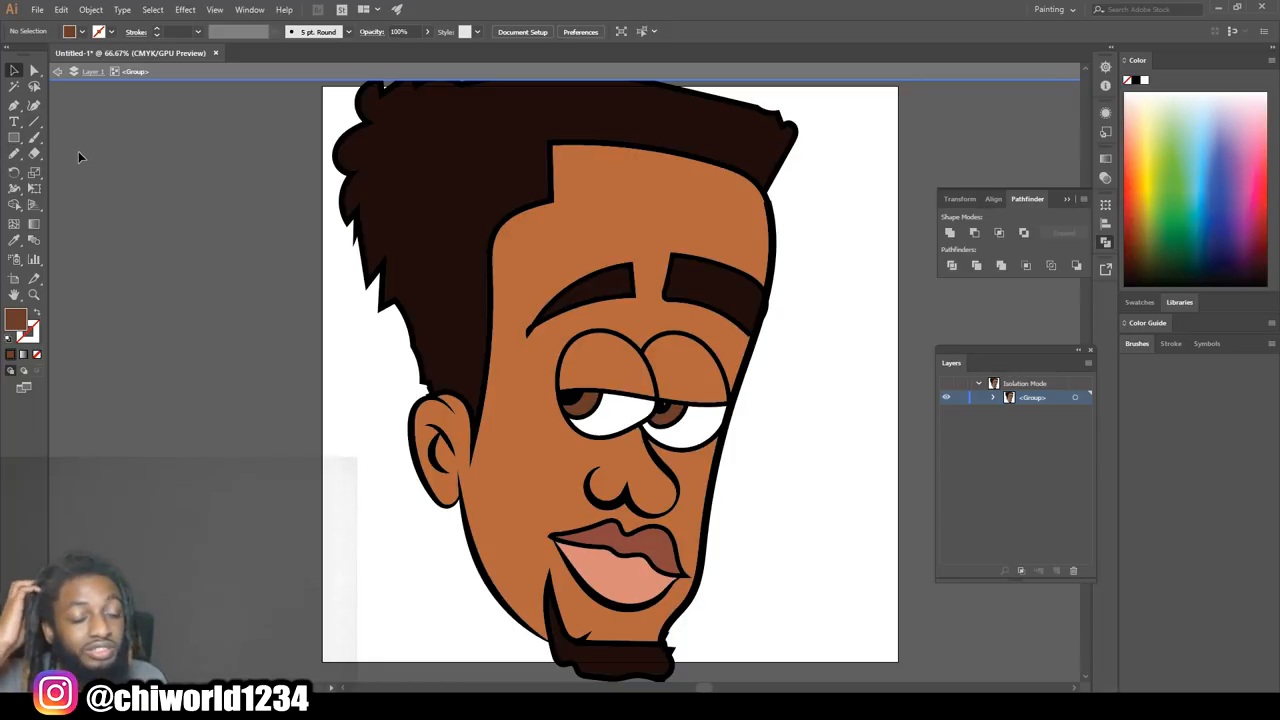